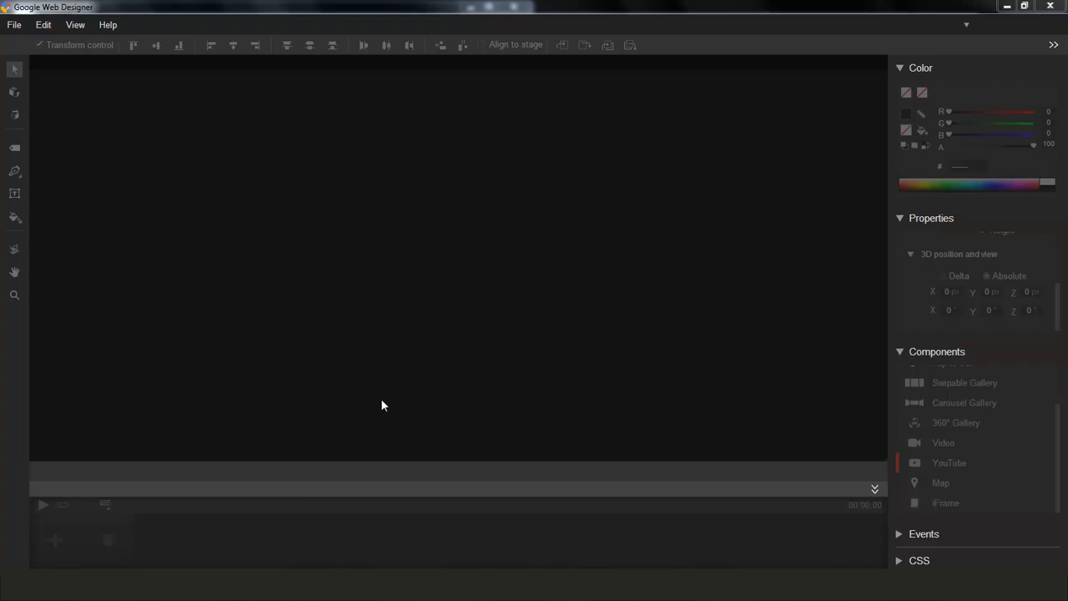
mouse_move(119, 315)
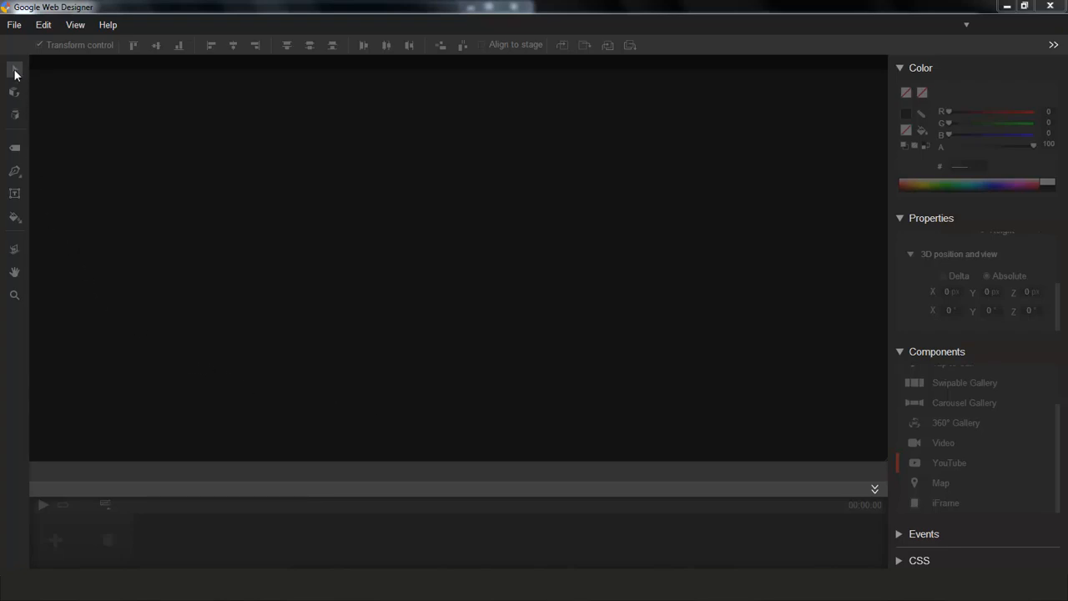
Choose File > Open to browse the Documents library for a banner.
left_click(13, 24)
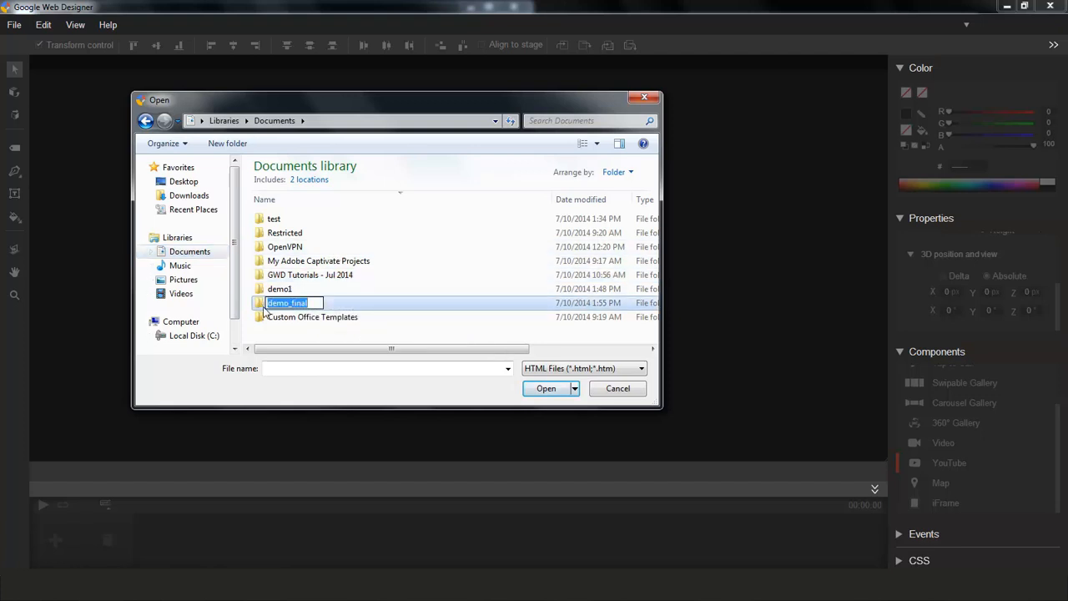
Open demo_final.html and list the Chrome, Firefox and Internet Explorer preview browsers.
left_click(617, 388)
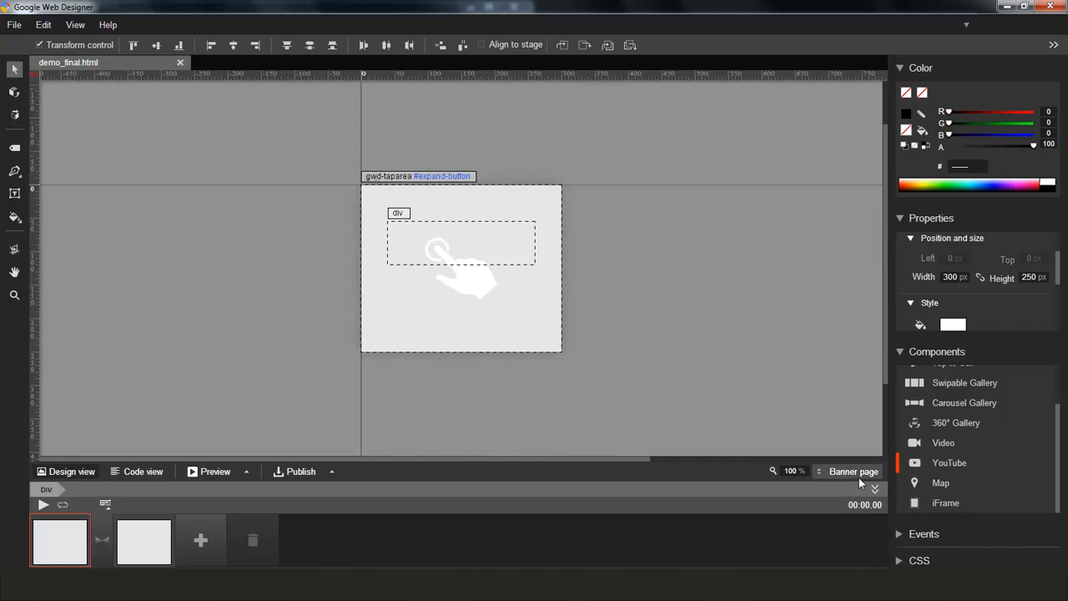
mouse_move(225, 409)
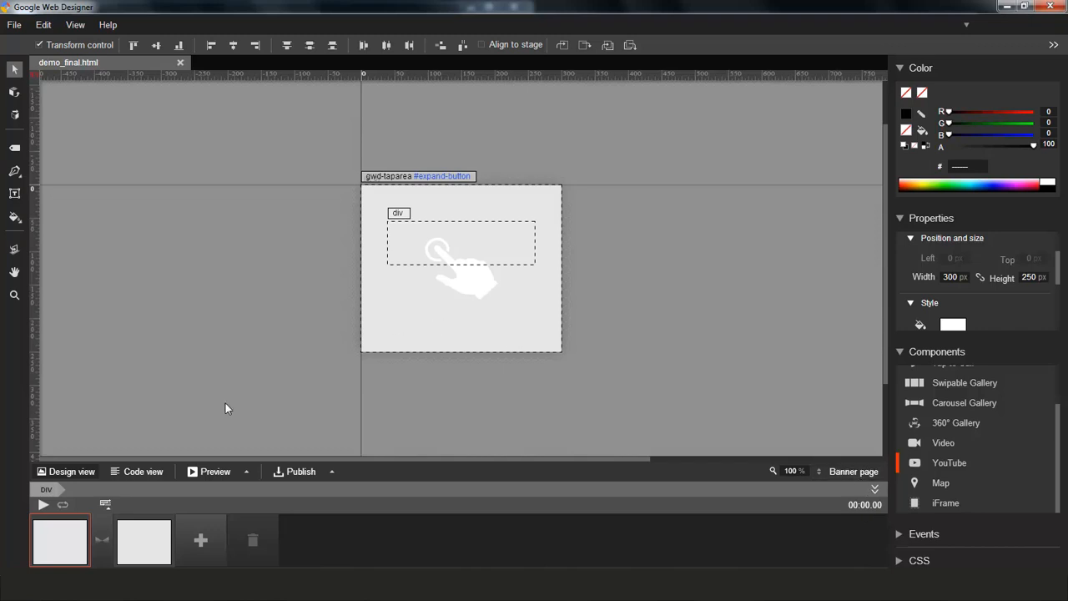
left_click(249, 471)
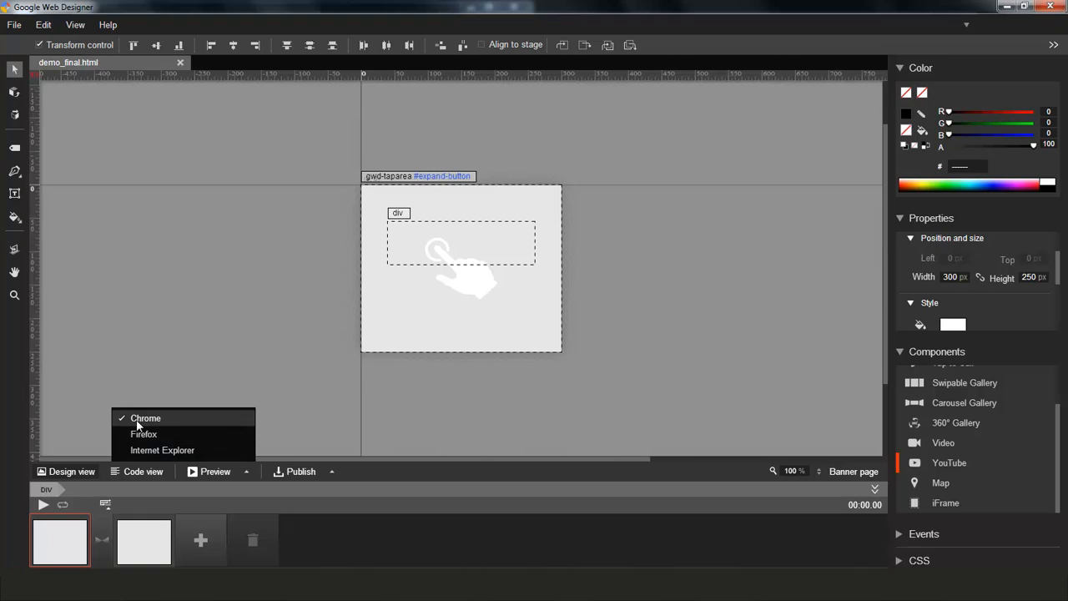
Preview the banner in Chrome, expand it, and play the Google Web Designer Demo video.
left_click(145, 417)
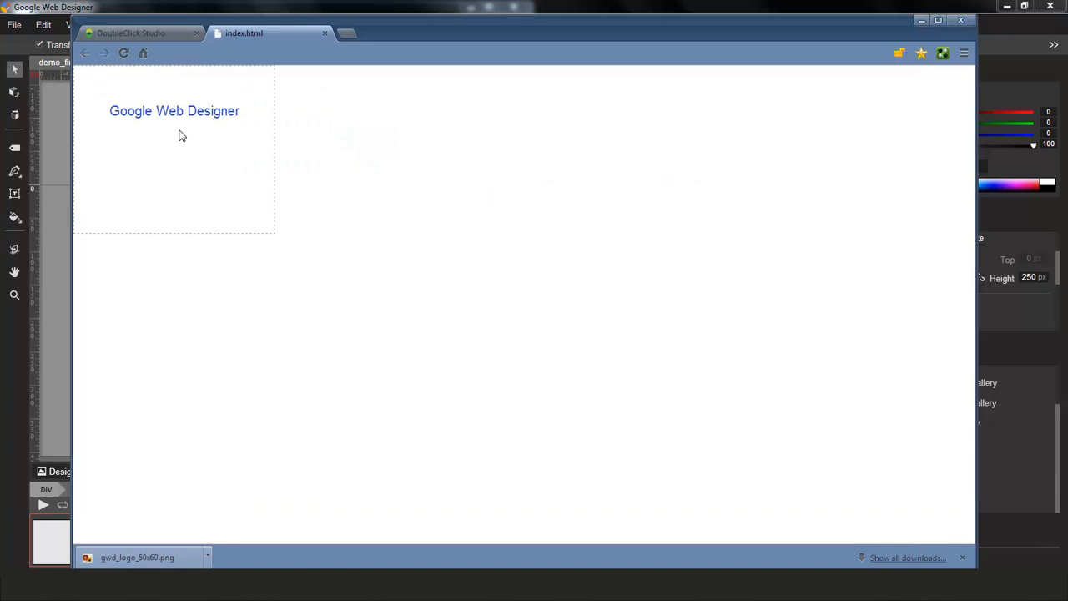
mouse_move(158, 156)
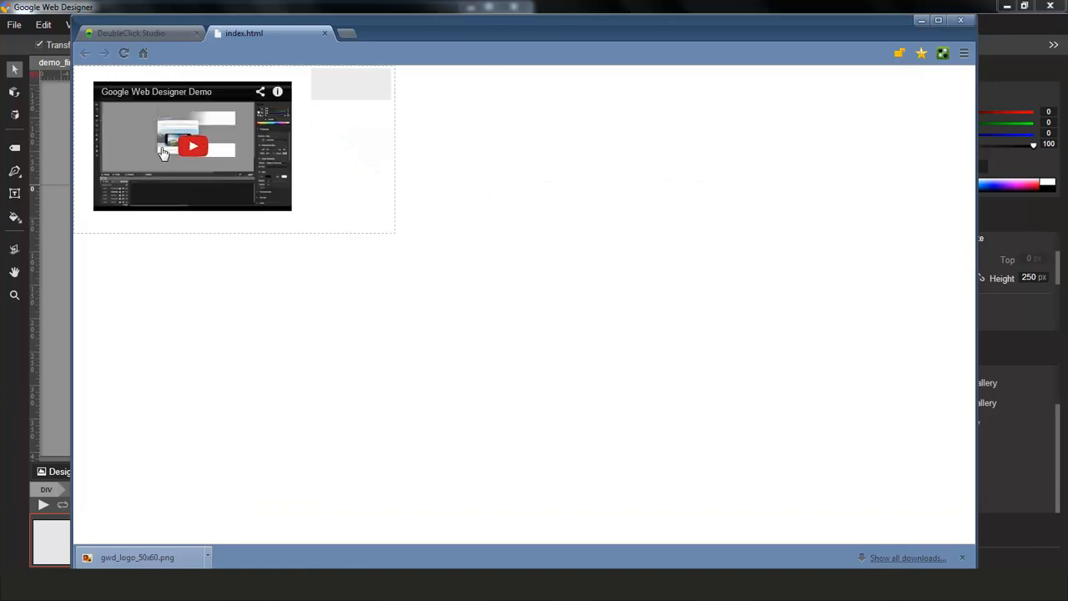
left_click(193, 146)
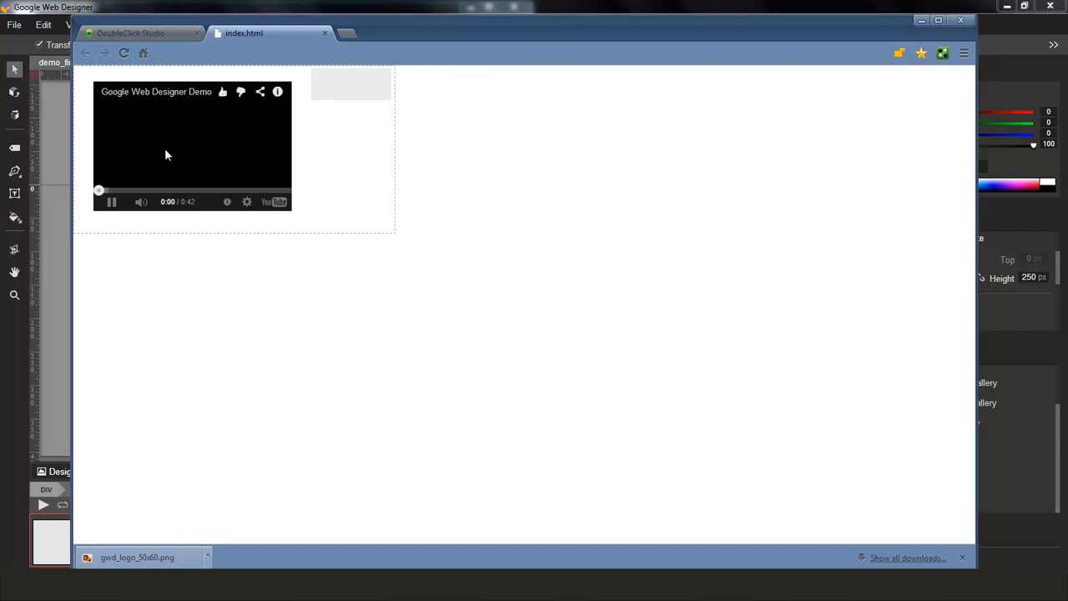
left_click(111, 202)
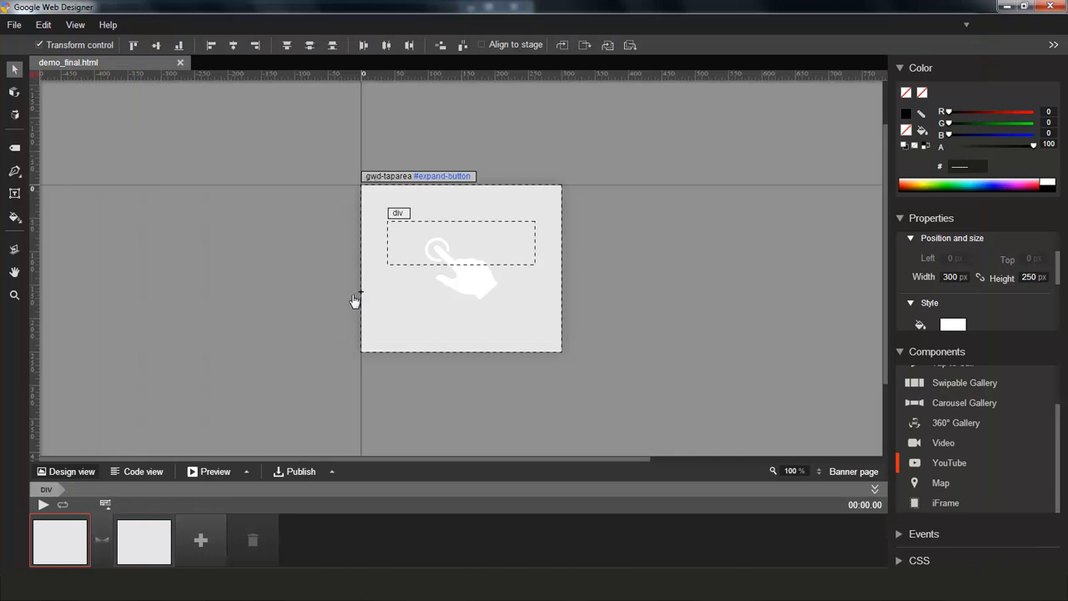
mouse_move(354, 302)
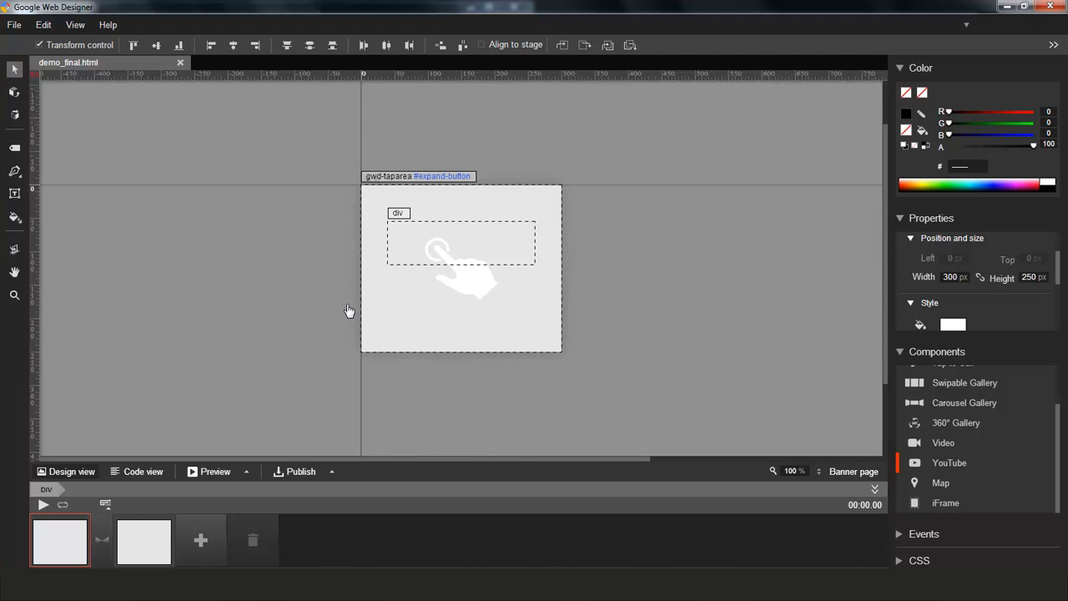
mouse_move(348, 314)
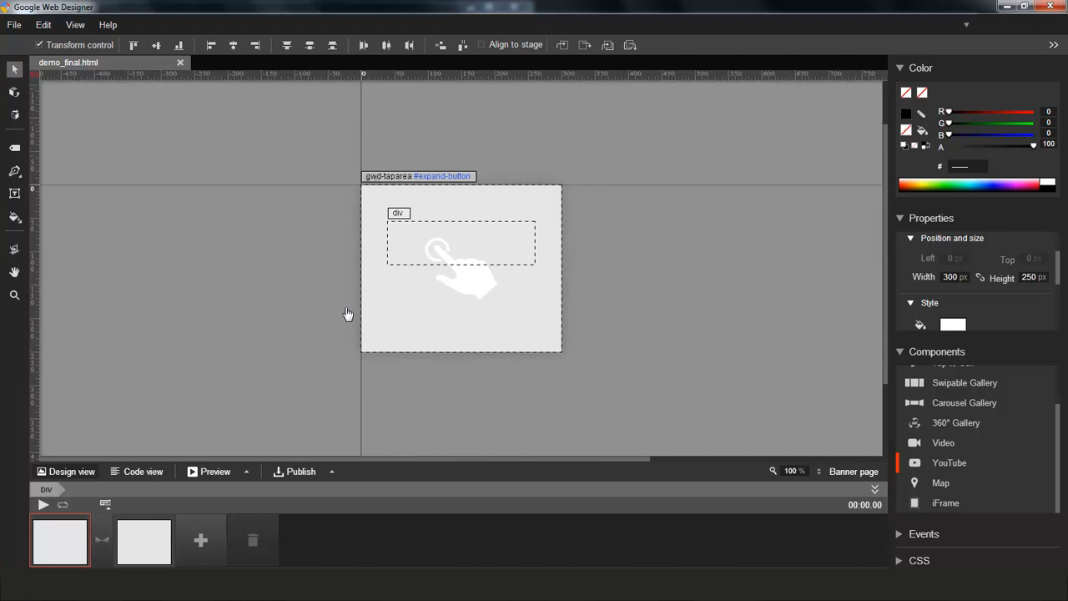
mouse_move(346, 317)
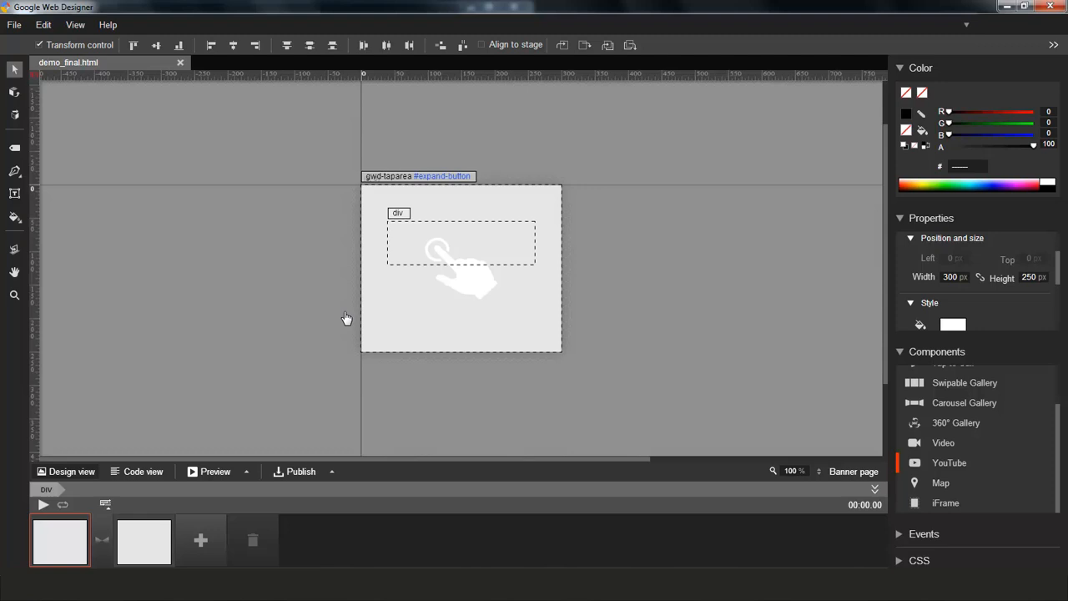
mouse_move(345, 322)
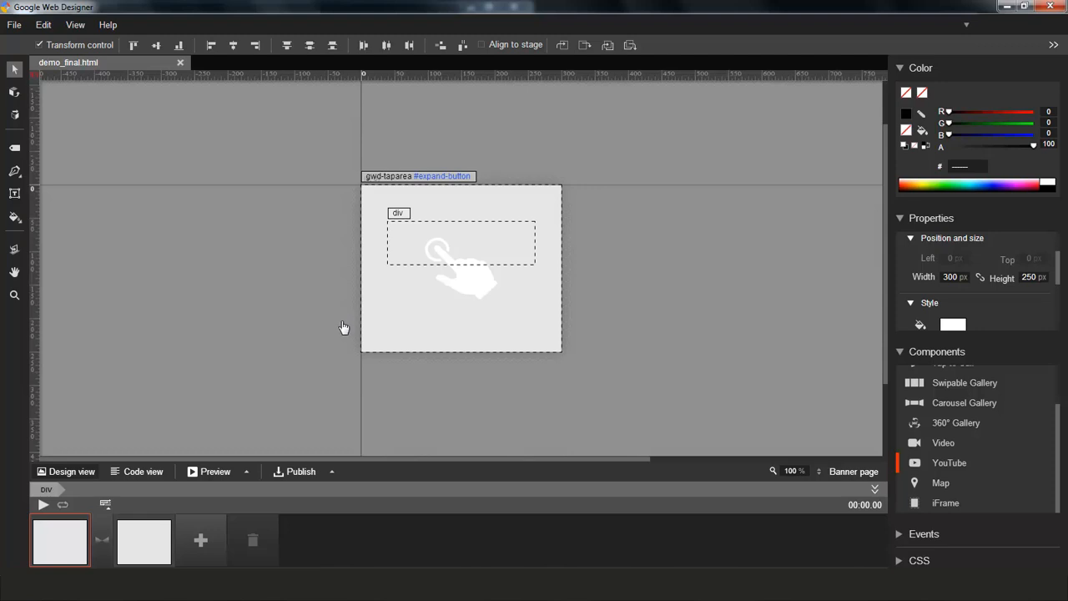
mouse_move(342, 332)
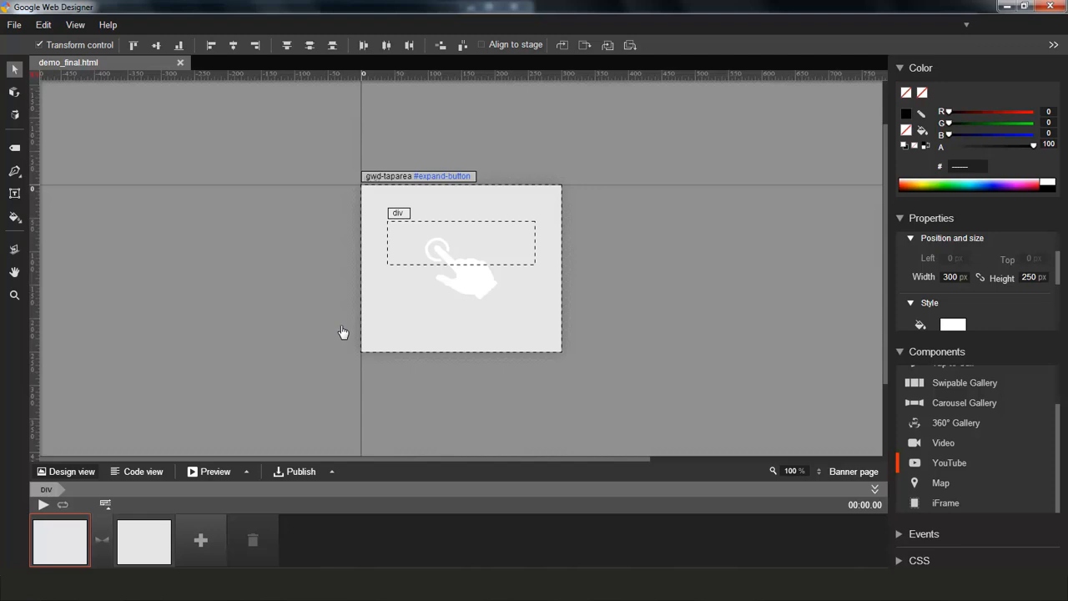
mouse_move(340, 337)
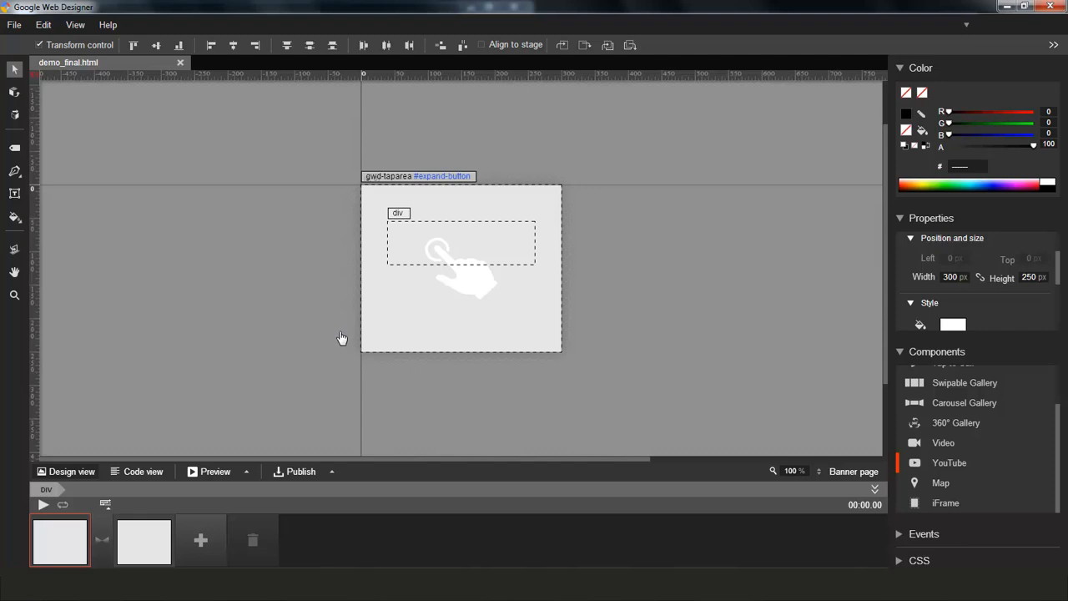
mouse_move(341, 343)
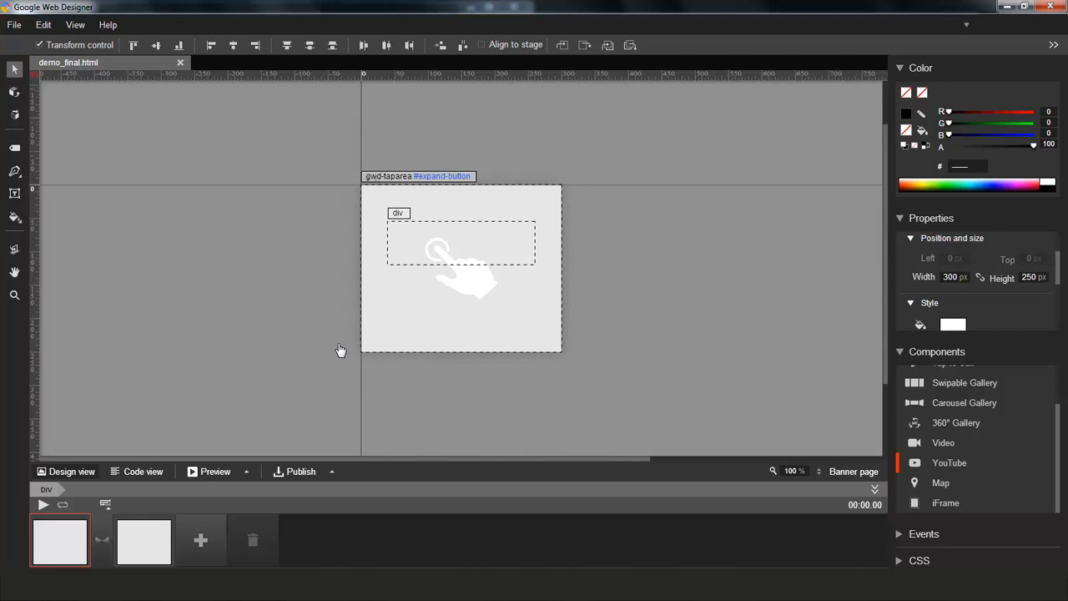
mouse_move(339, 357)
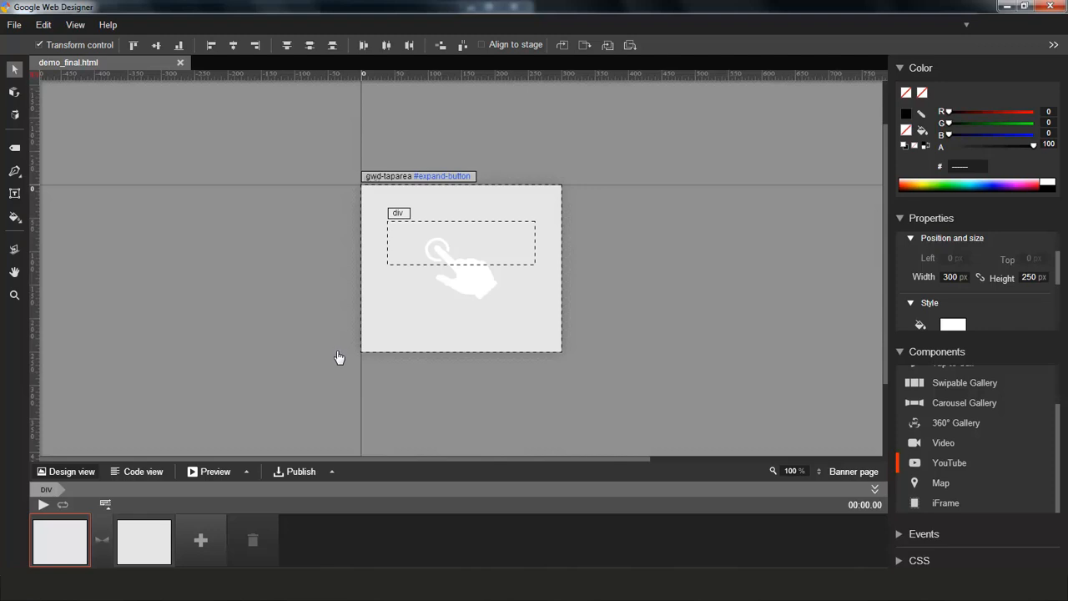
mouse_move(339, 364)
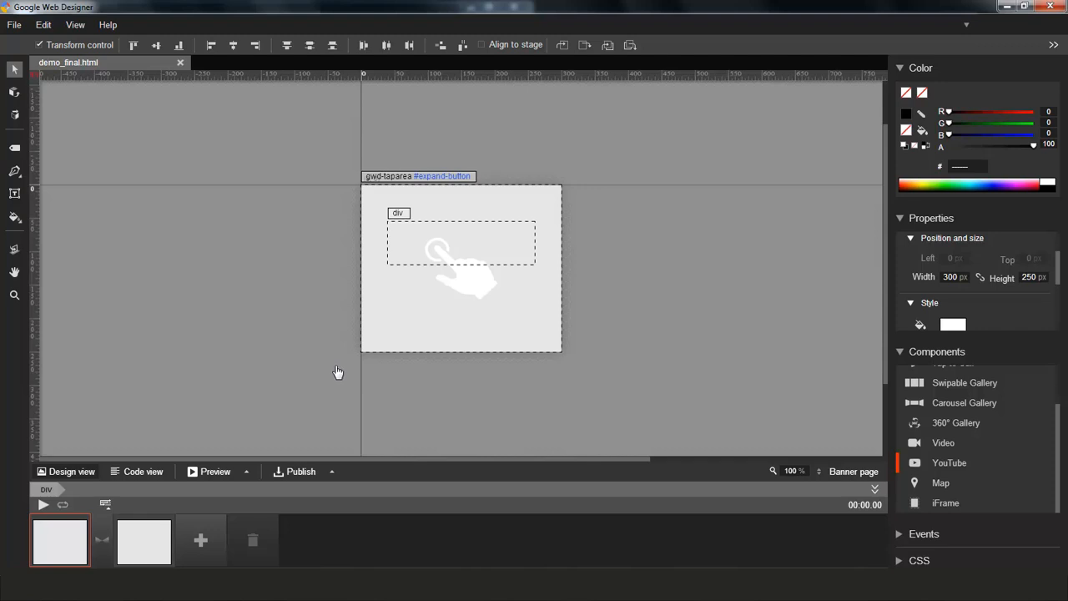
mouse_move(337, 381)
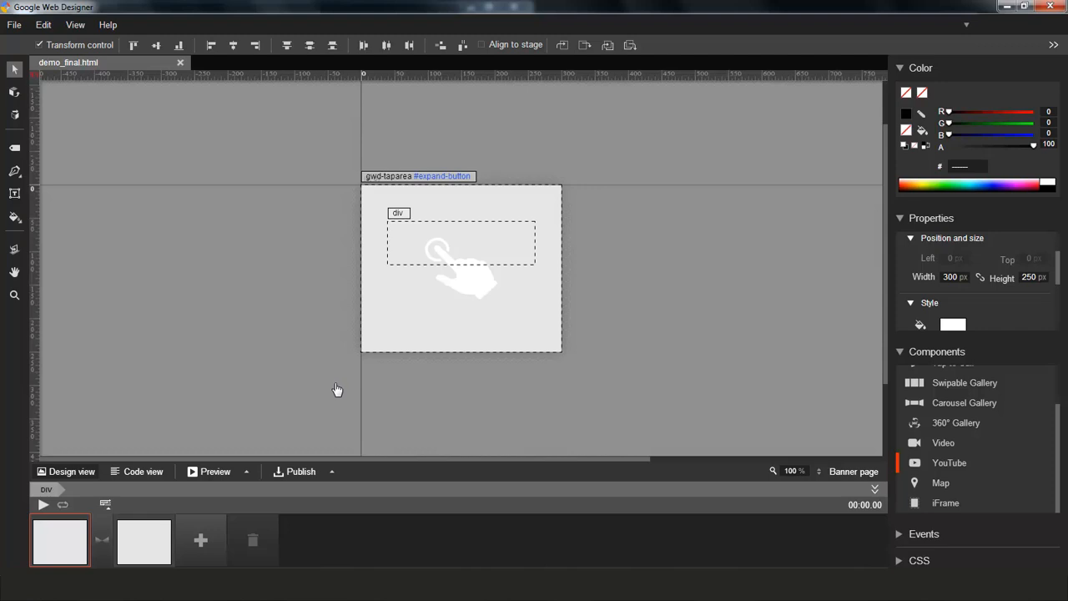
mouse_move(336, 398)
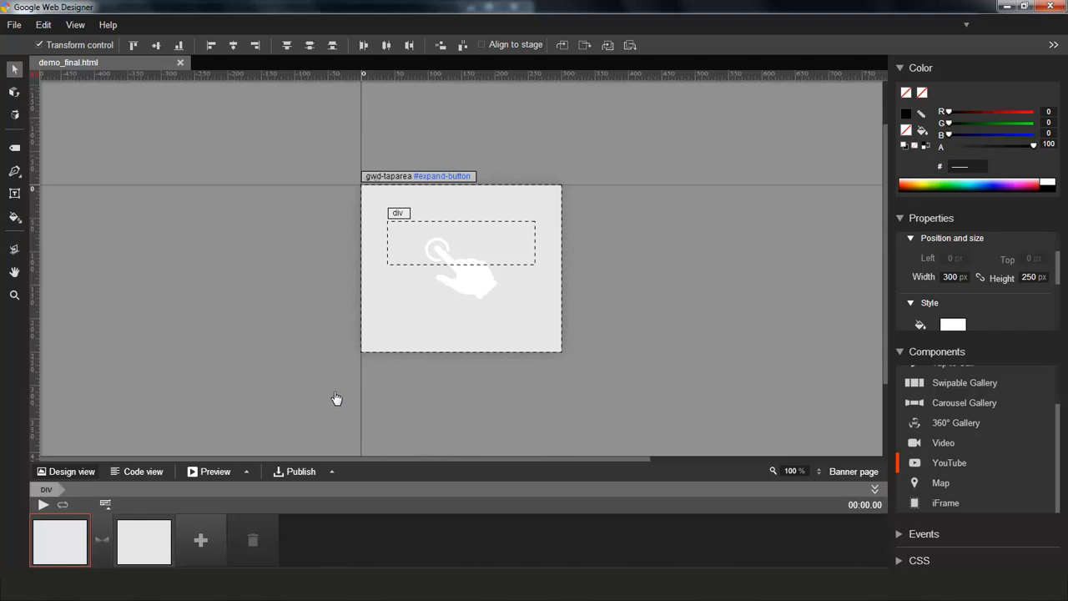
mouse_move(336, 408)
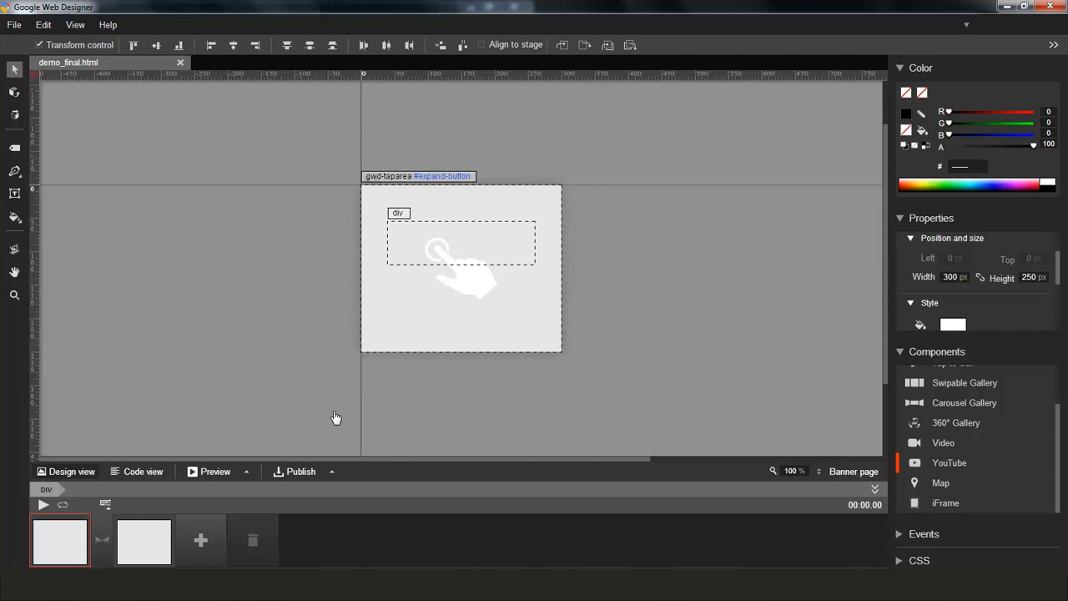
mouse_move(334, 428)
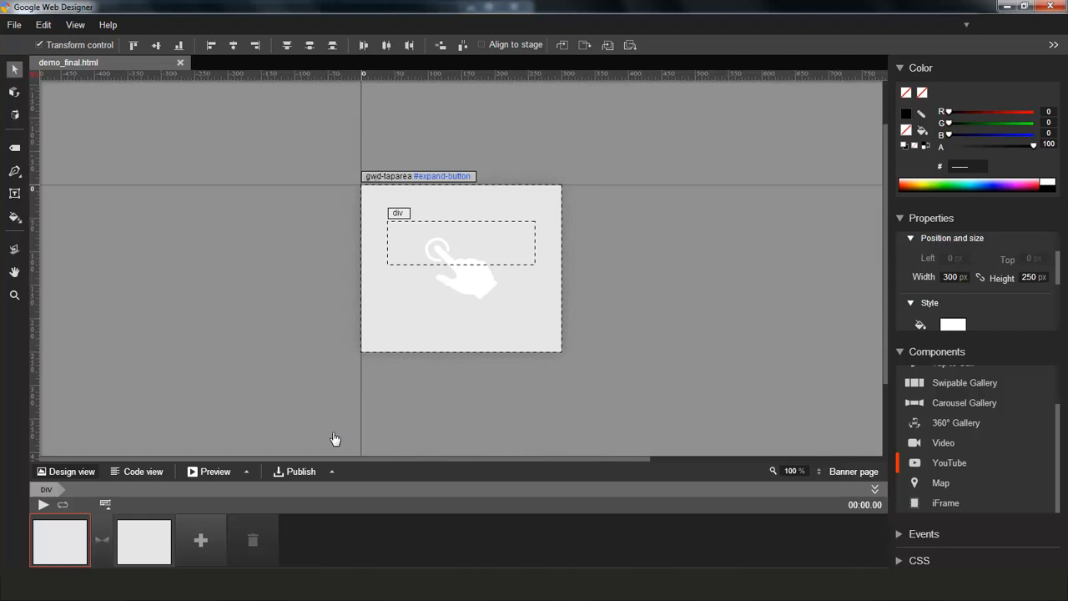
mouse_move(334, 449)
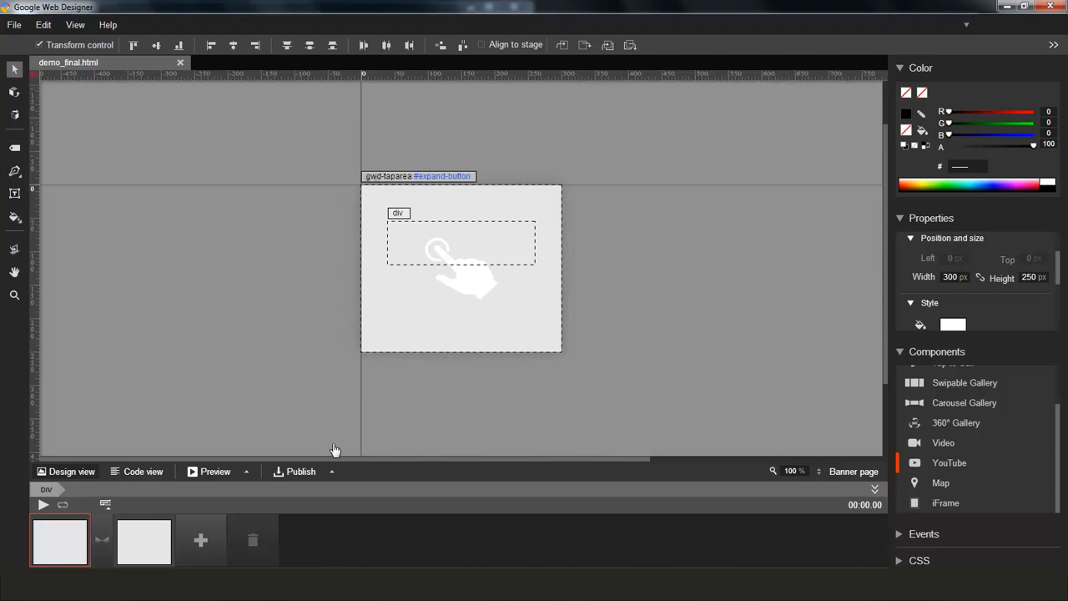
mouse_move(333, 460)
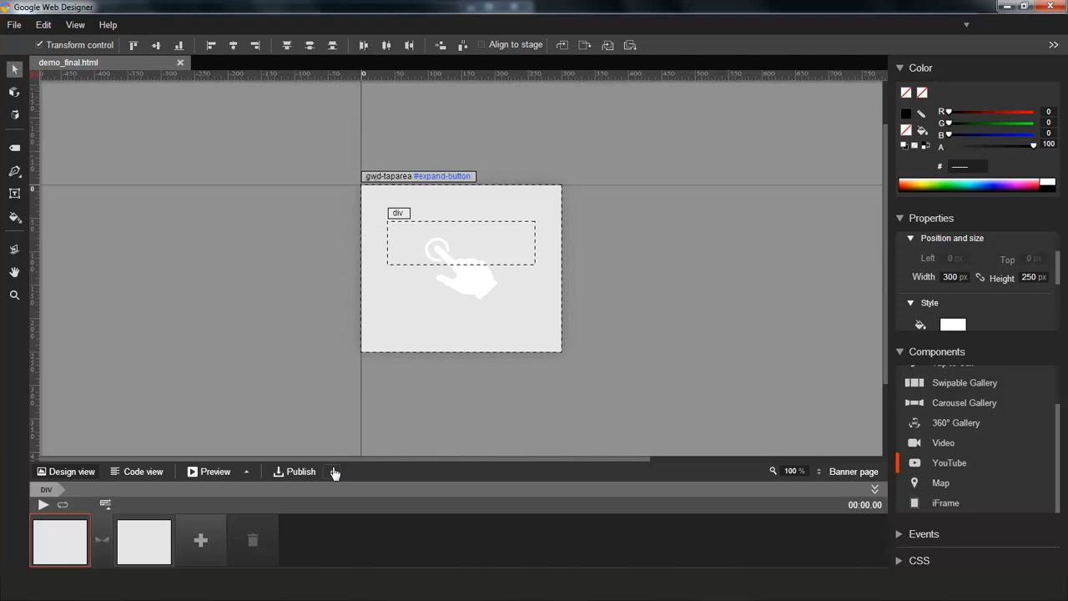
Set the Publish destination to DoubleClick Studio and bring up its publish dialog.
left_click(331, 472)
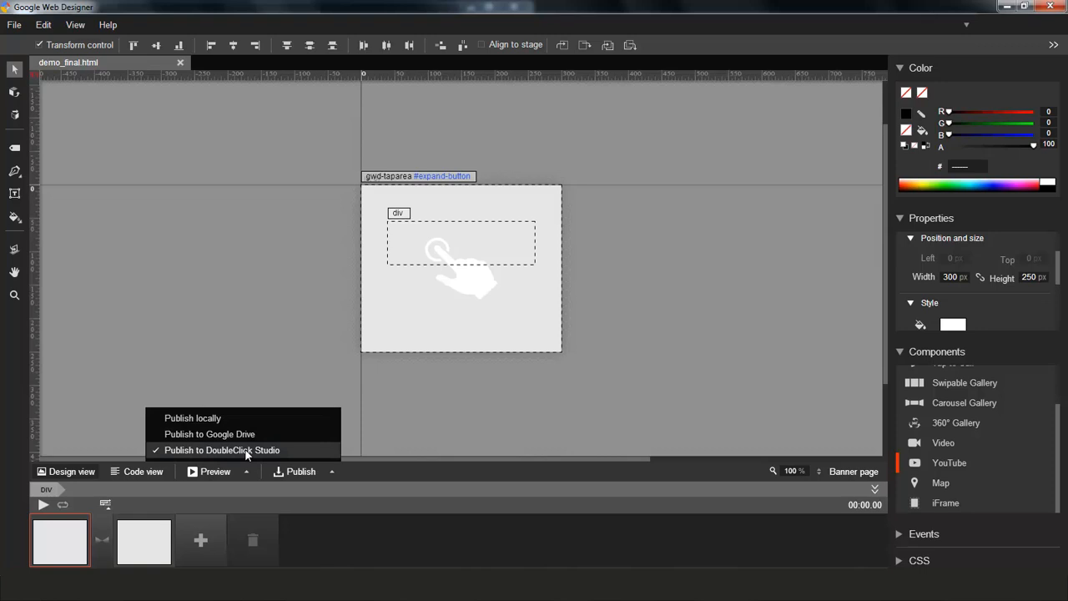
left_click(222, 450)
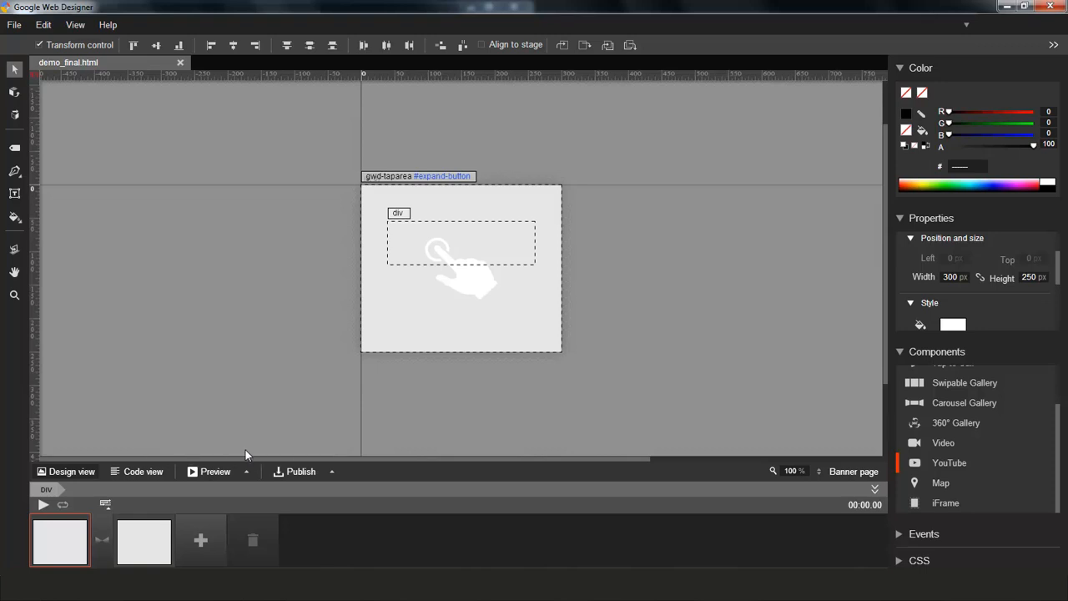
left_click(300, 472)
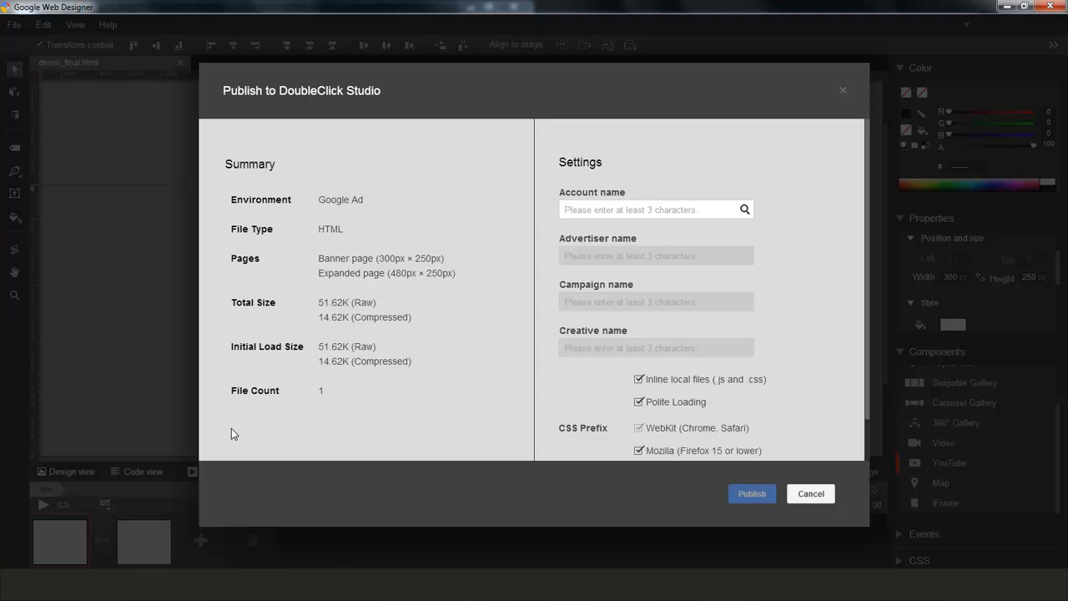
mouse_move(378, 254)
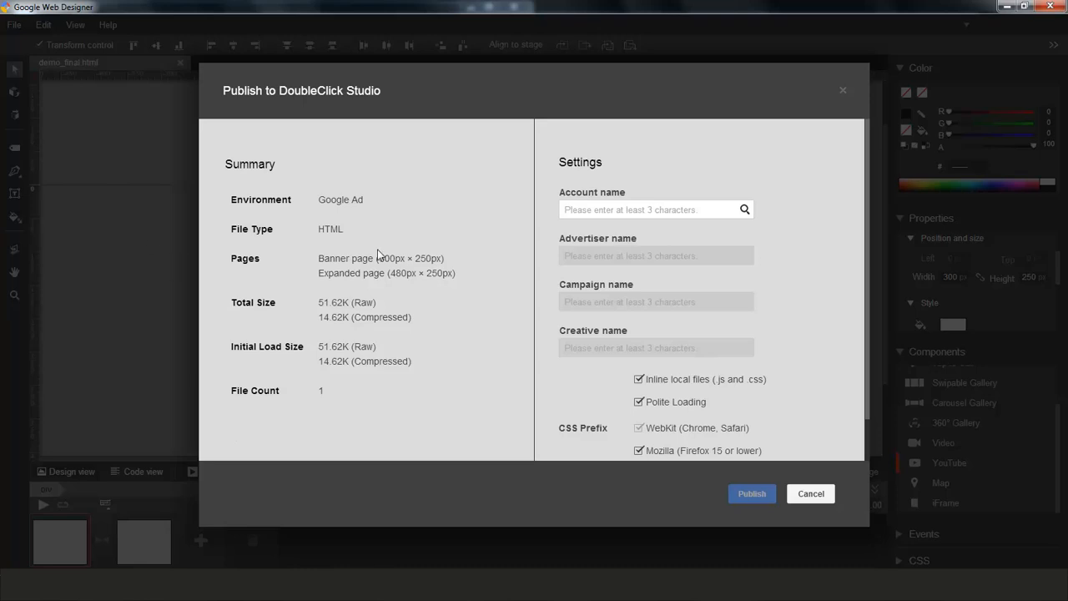
Set account Ninja Engineering, advertiser GWD_Demo and campaign demo in the Publish dialog.
left_click(655, 209)
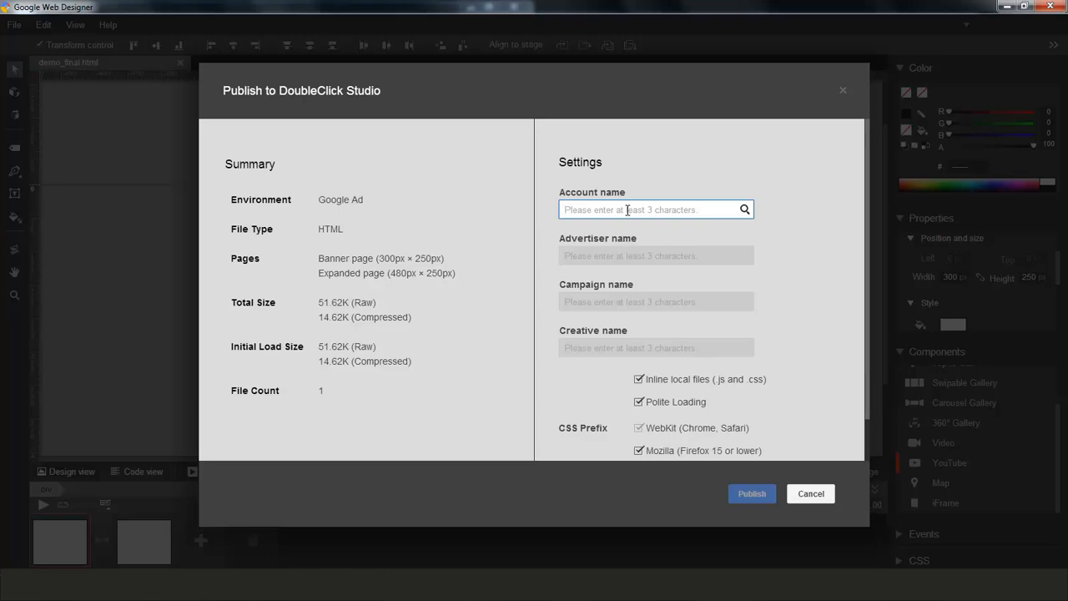
type("Ninja Engineering")
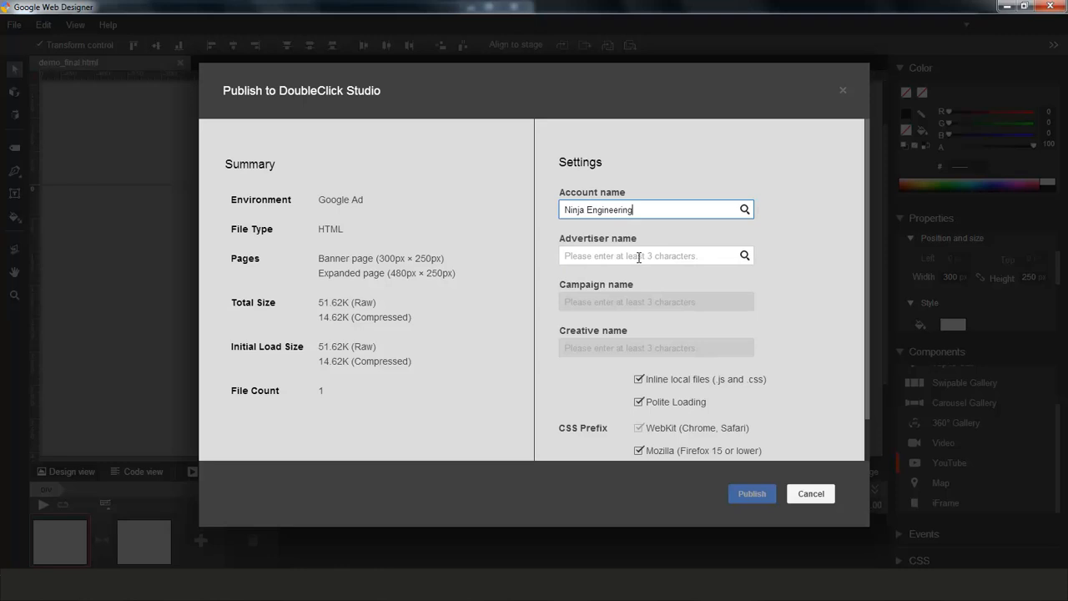
left_click(651, 255)
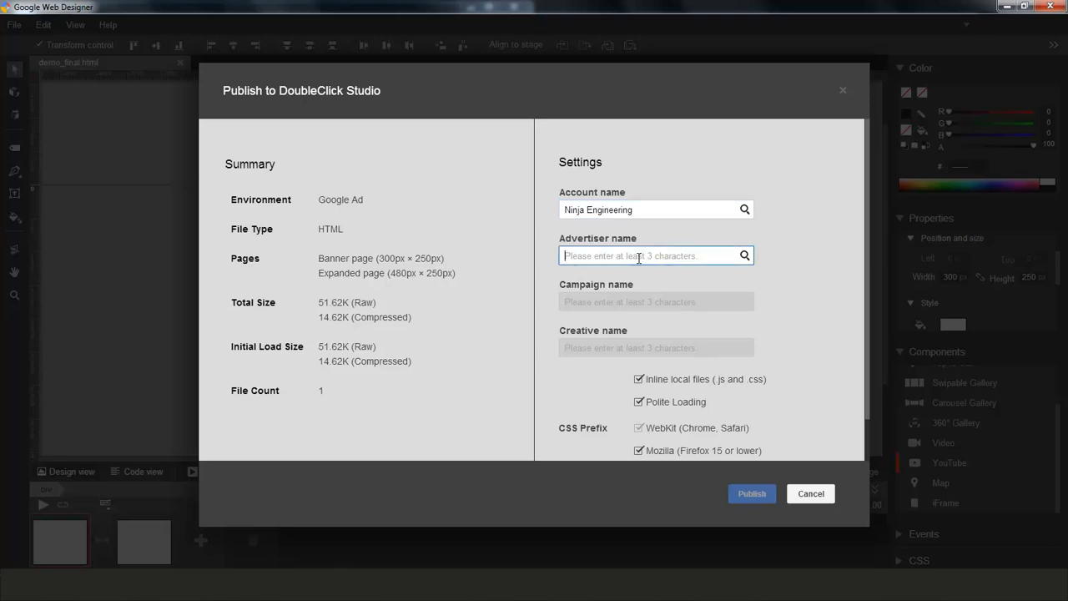
type("GWD")
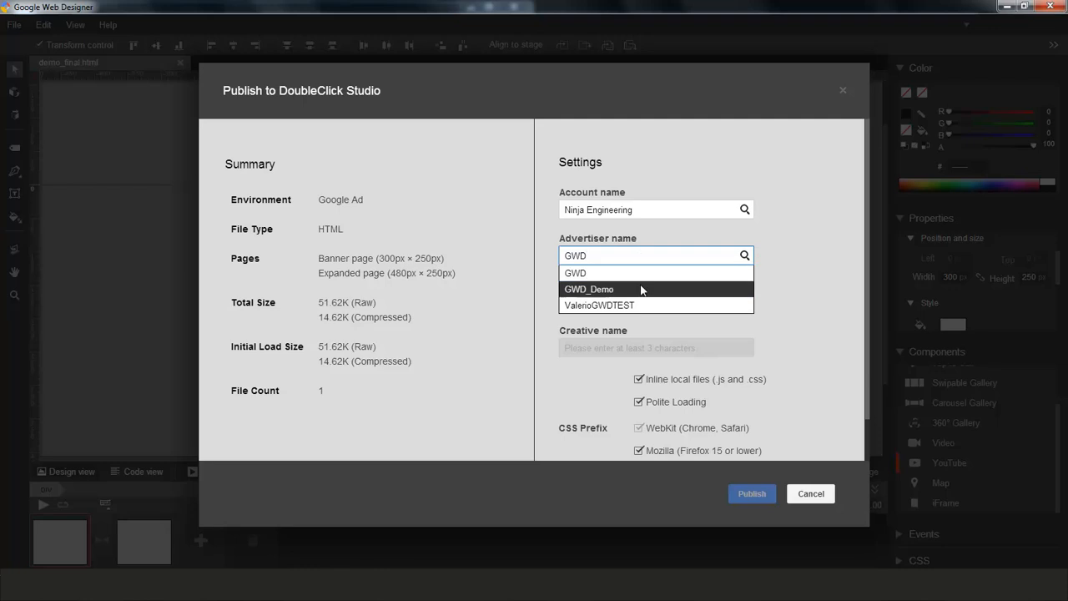
left_click(589, 288)
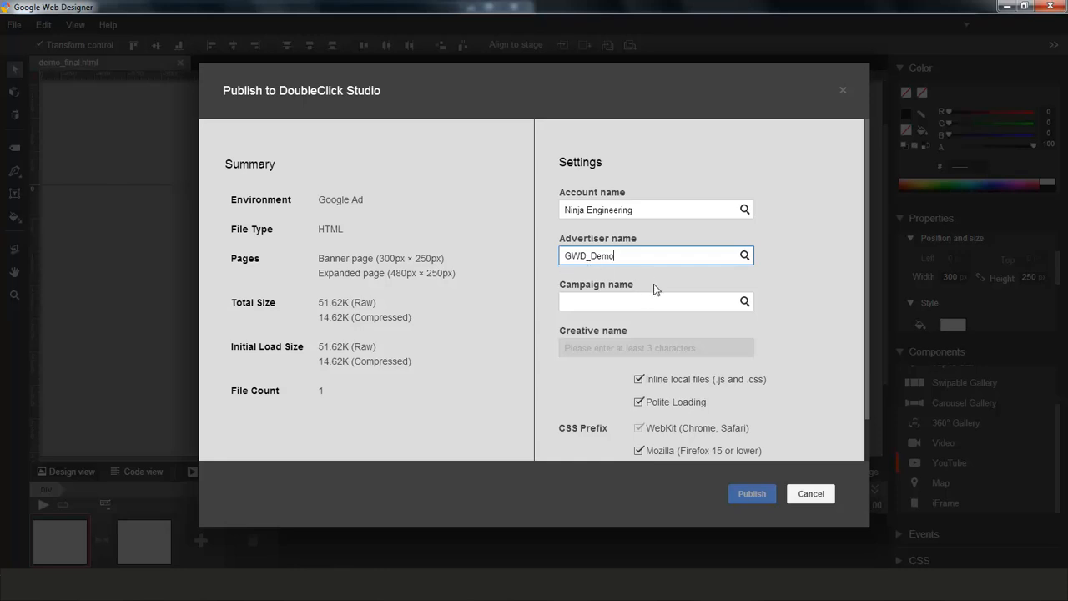
left_click(650, 301)
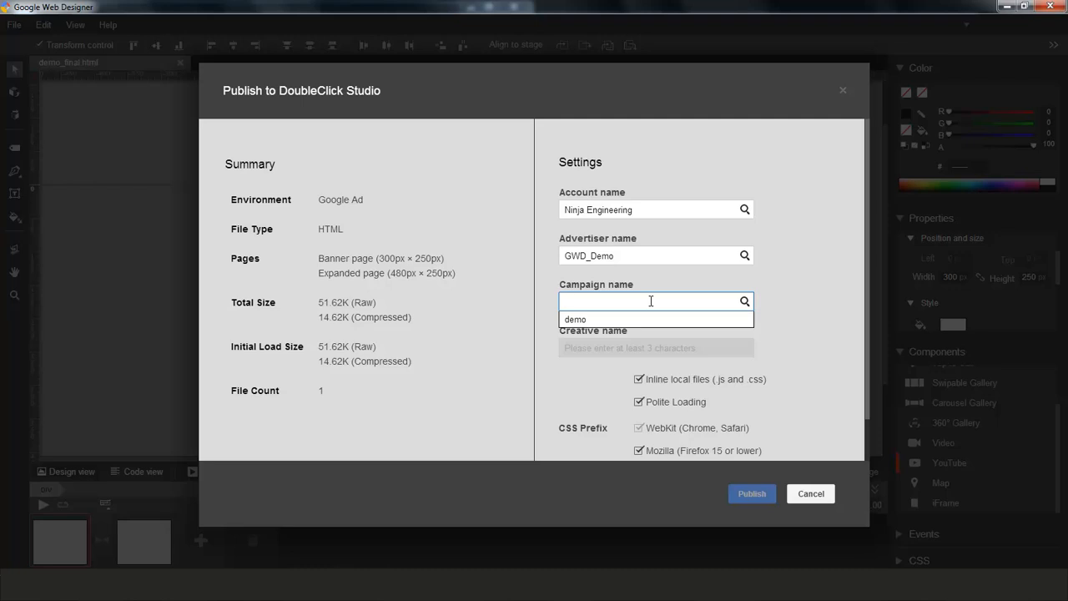
mouse_move(650, 325)
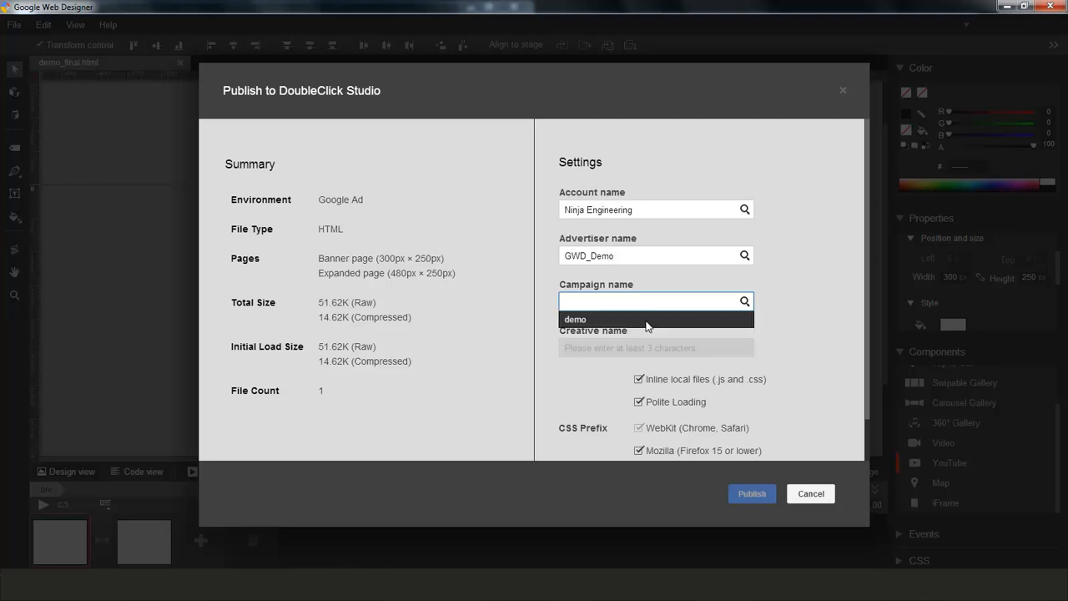
left_click(575, 319)
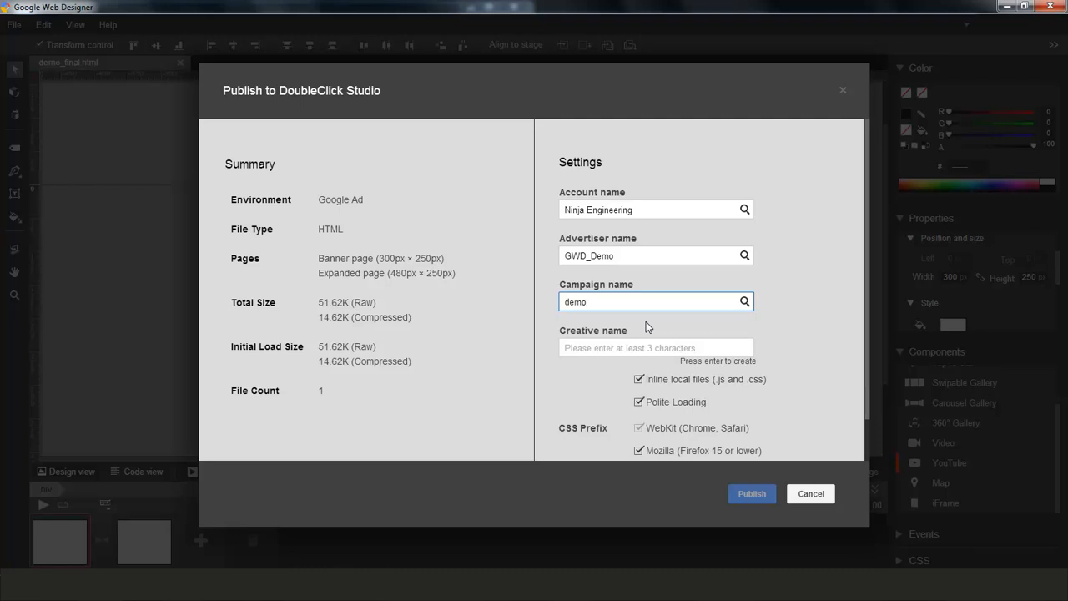
Create the new creative 'demofinal' and publish the banner to it.
left_click(656, 347)
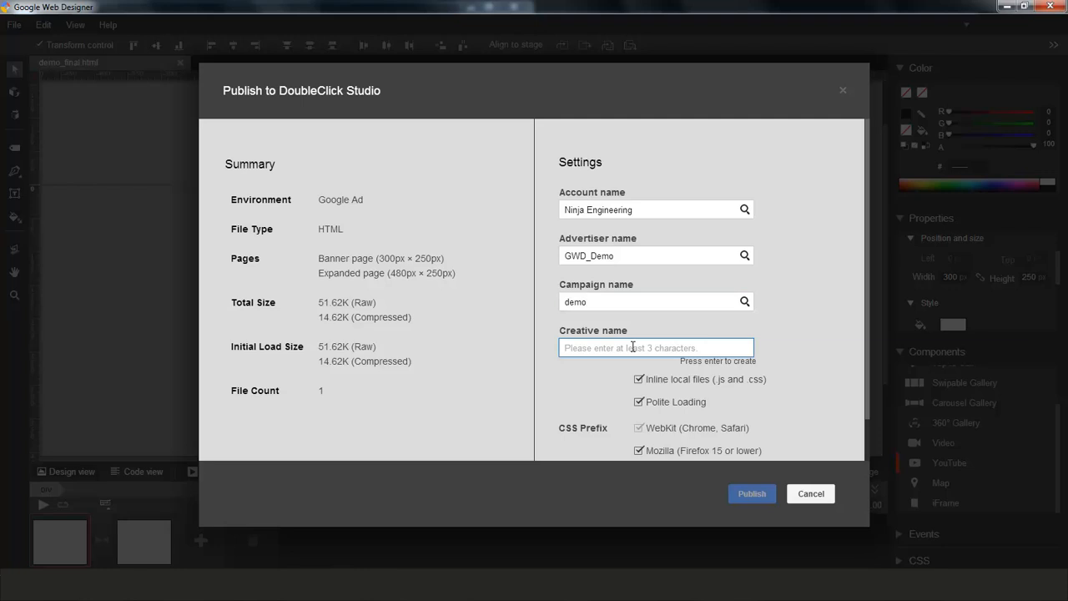
type("demo")
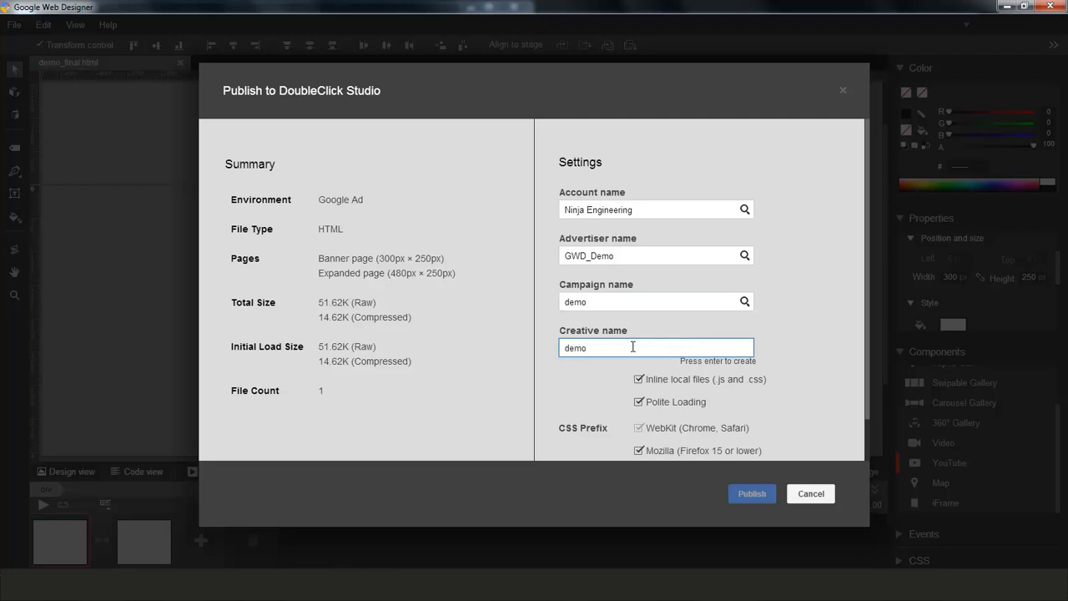
type("final")
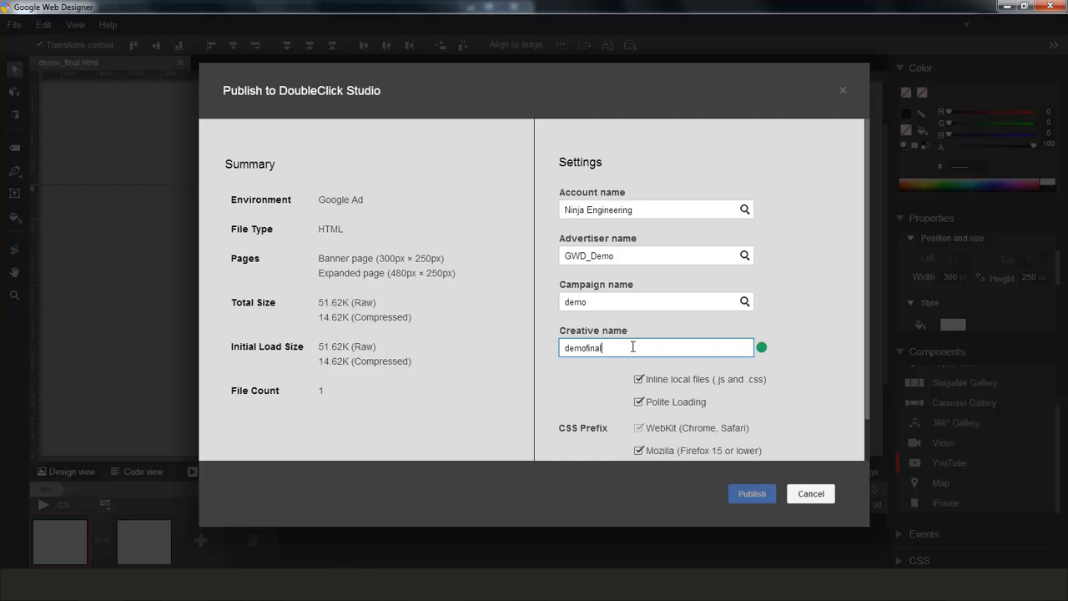
left_click(750, 493)
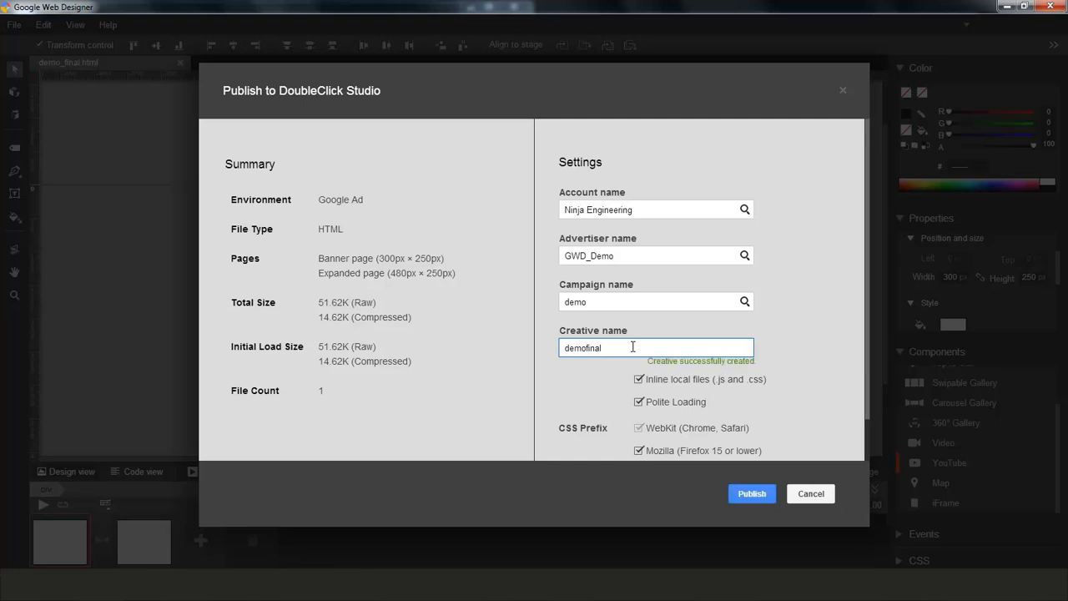
mouse_move(633, 347)
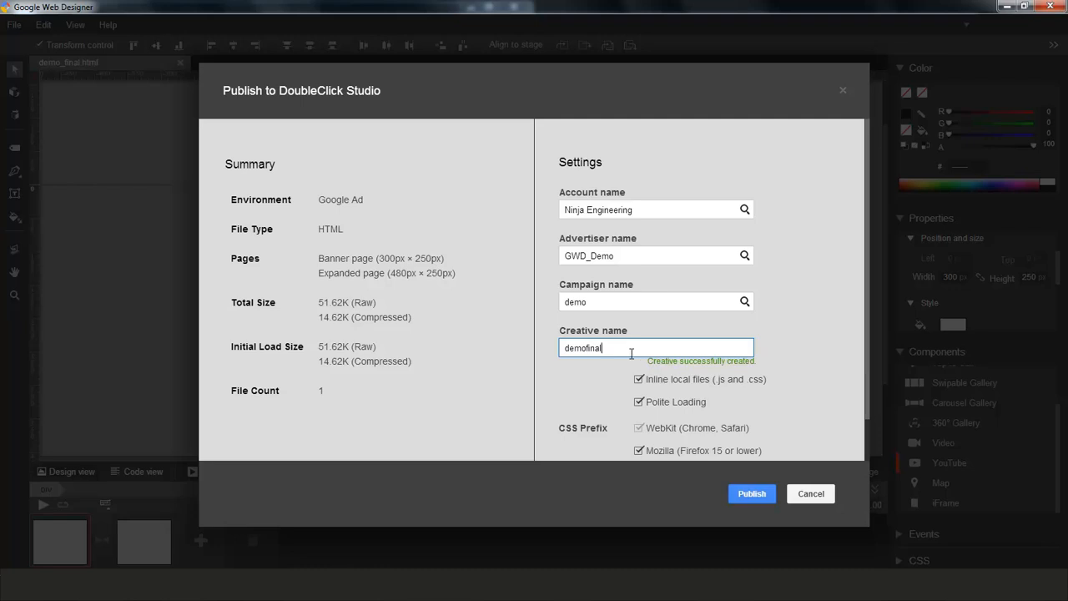
left_click(751, 493)
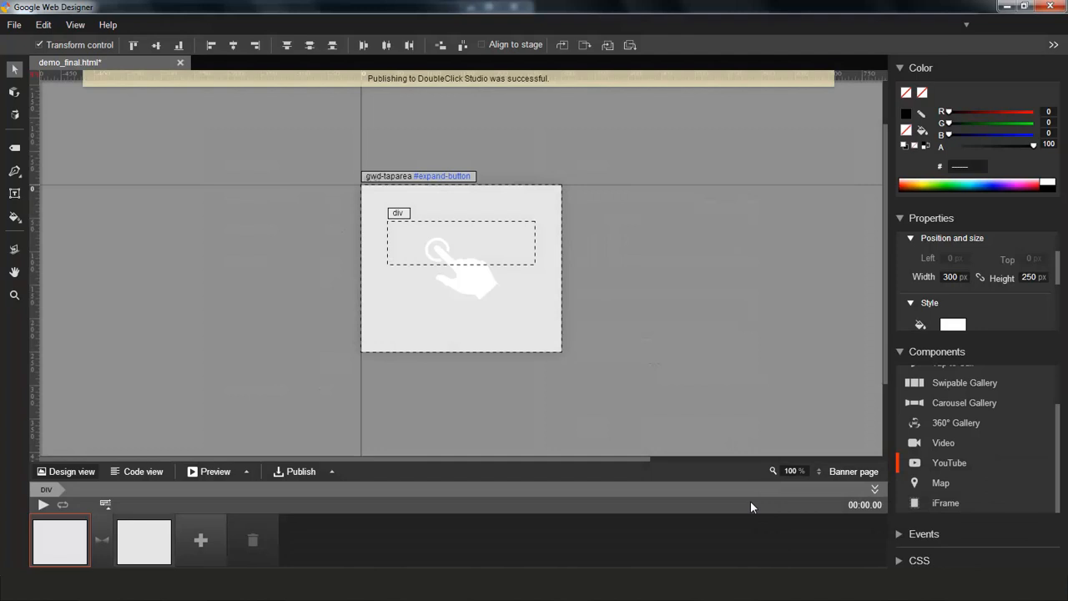
mouse_move(526, 249)
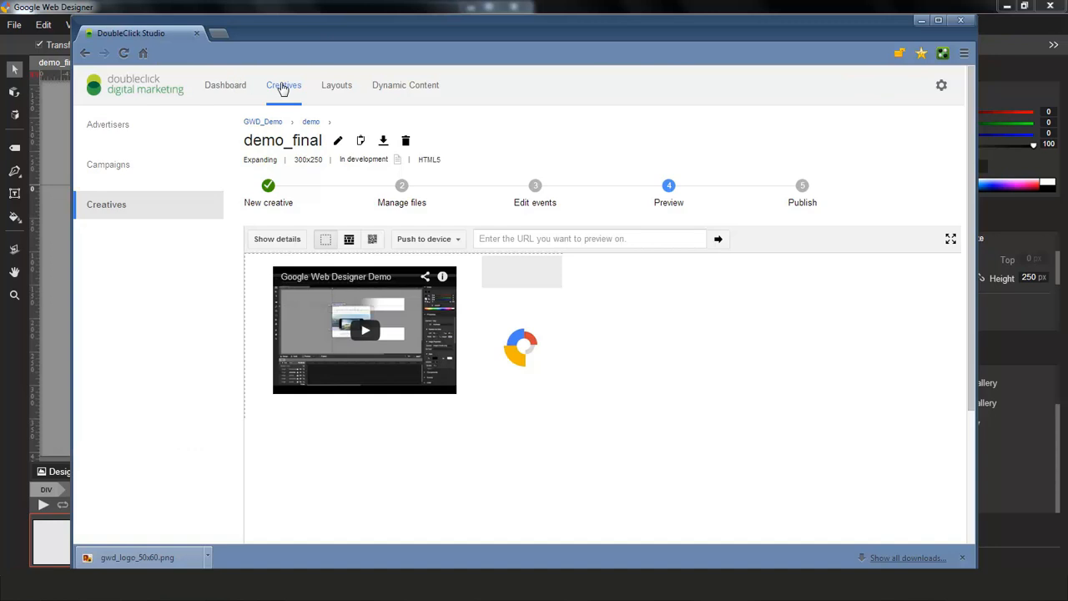
Open creative demofinal's Edit events step and add exit event Manual Event 1.
left_click(283, 84)
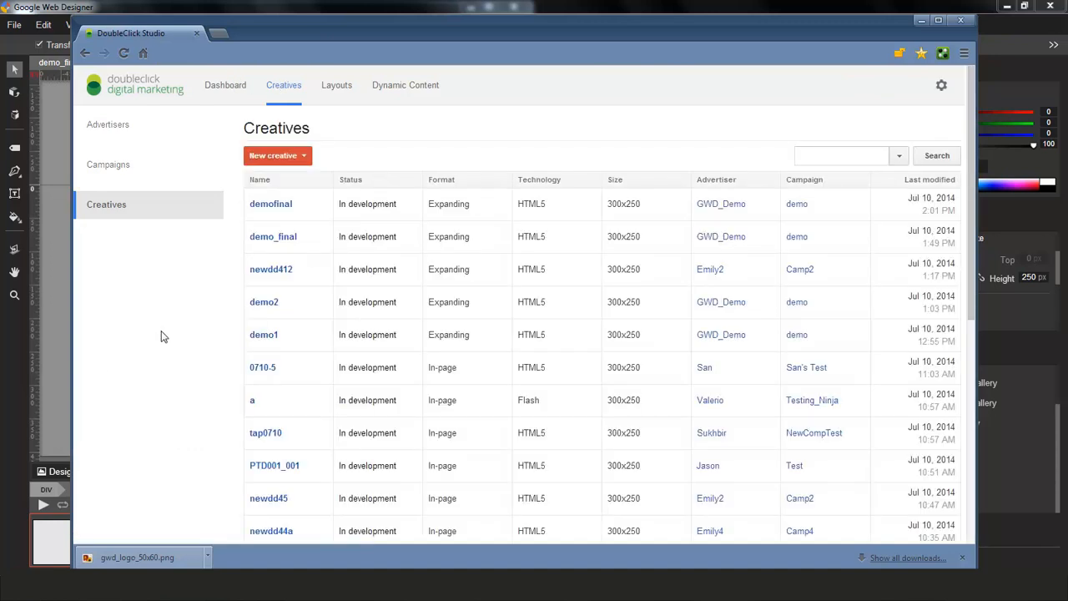
mouse_move(258, 249)
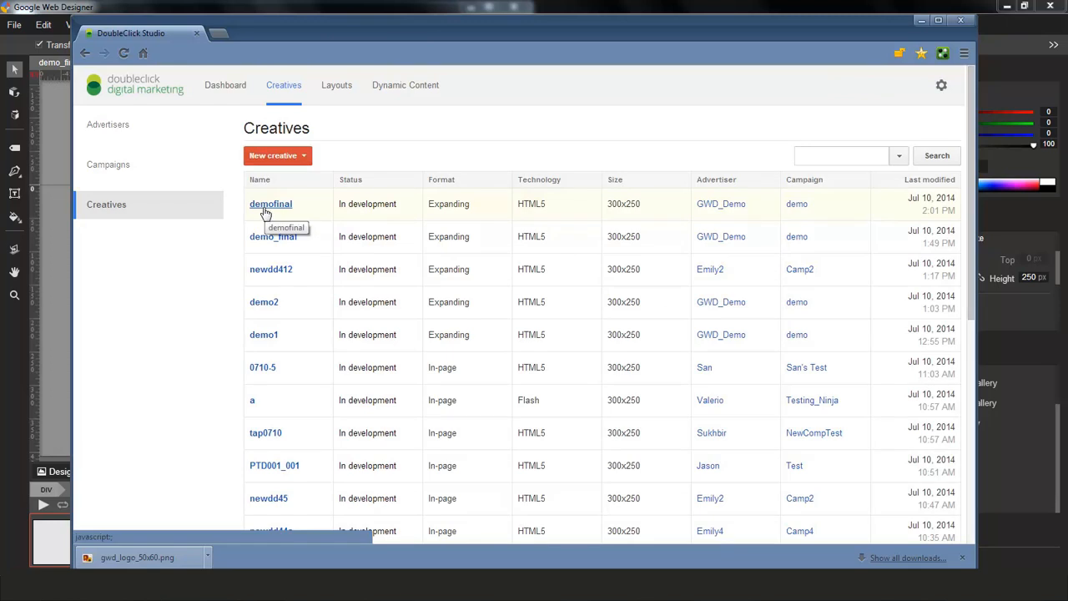
mouse_move(288, 207)
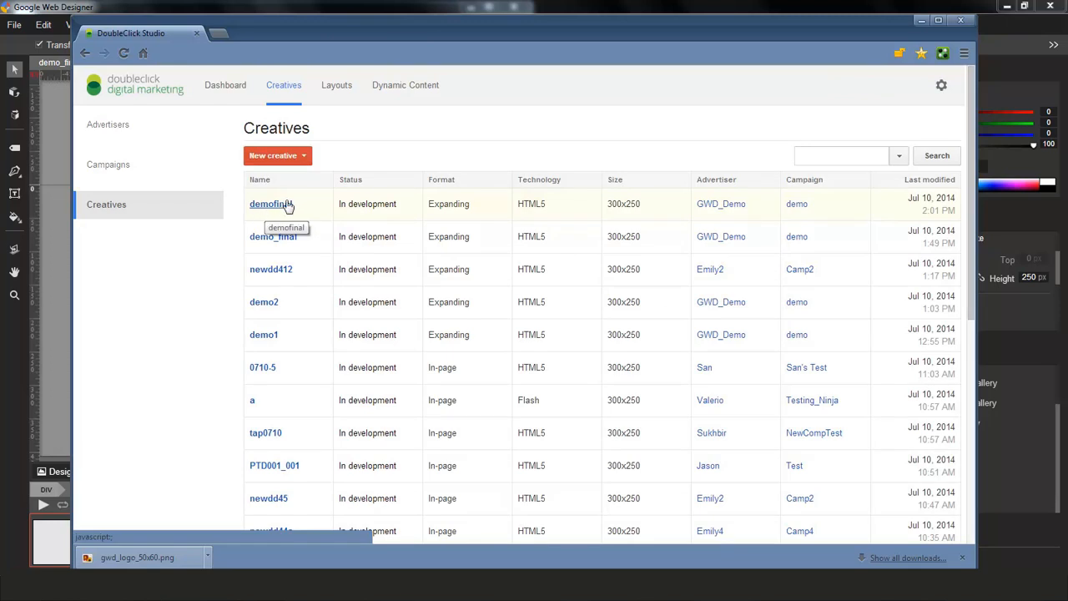
left_click(268, 204)
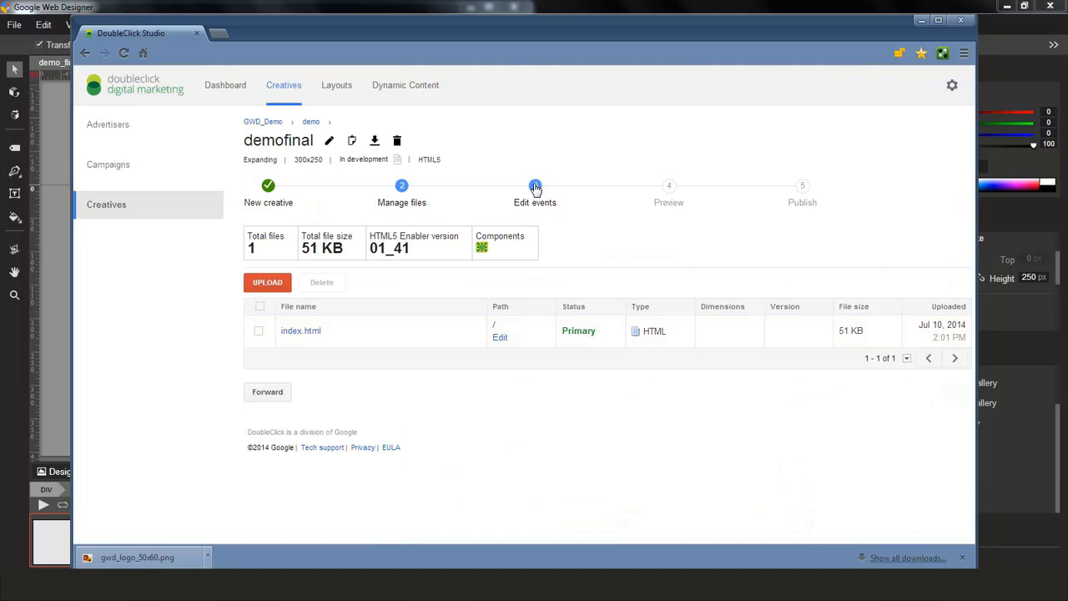
left_click(534, 186)
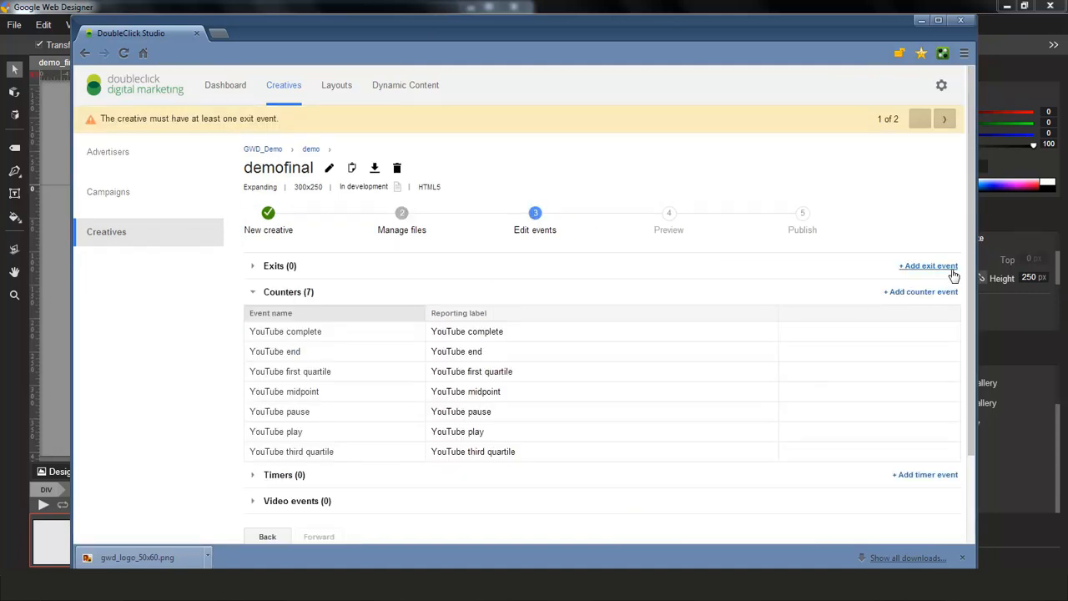
left_click(927, 265)
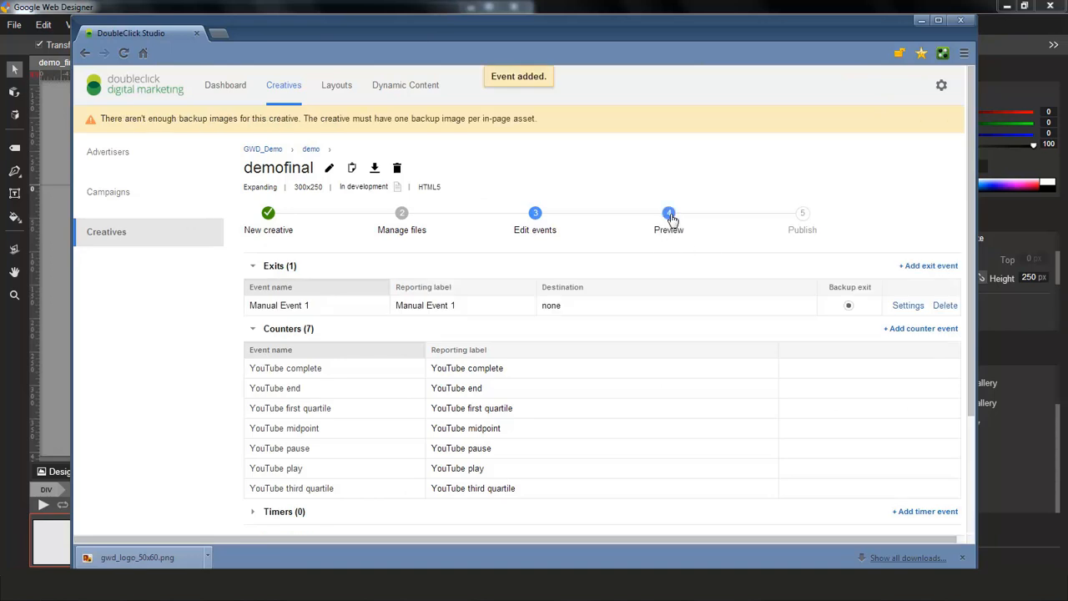
Load demofinal's Preview step and play the banner's YouTube demo video.
left_click(668, 214)
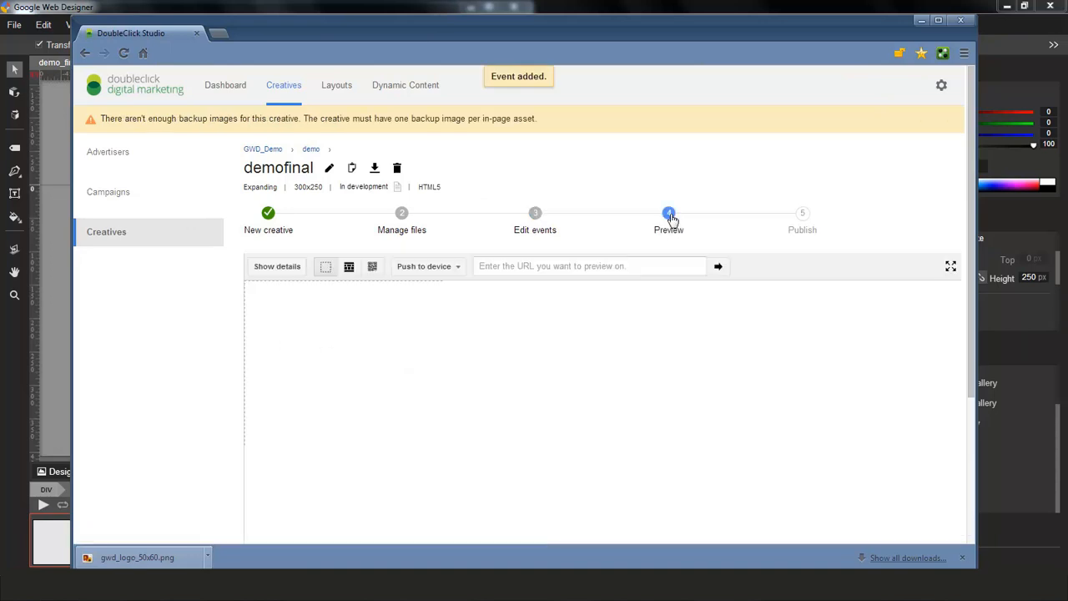
left_click(668, 213)
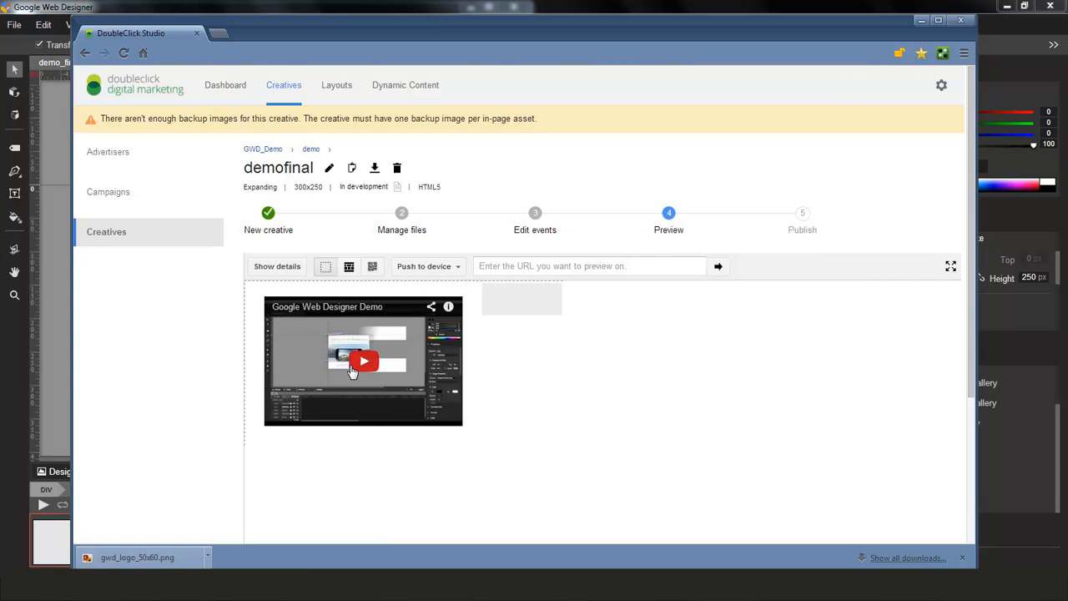
left_click(363, 361)
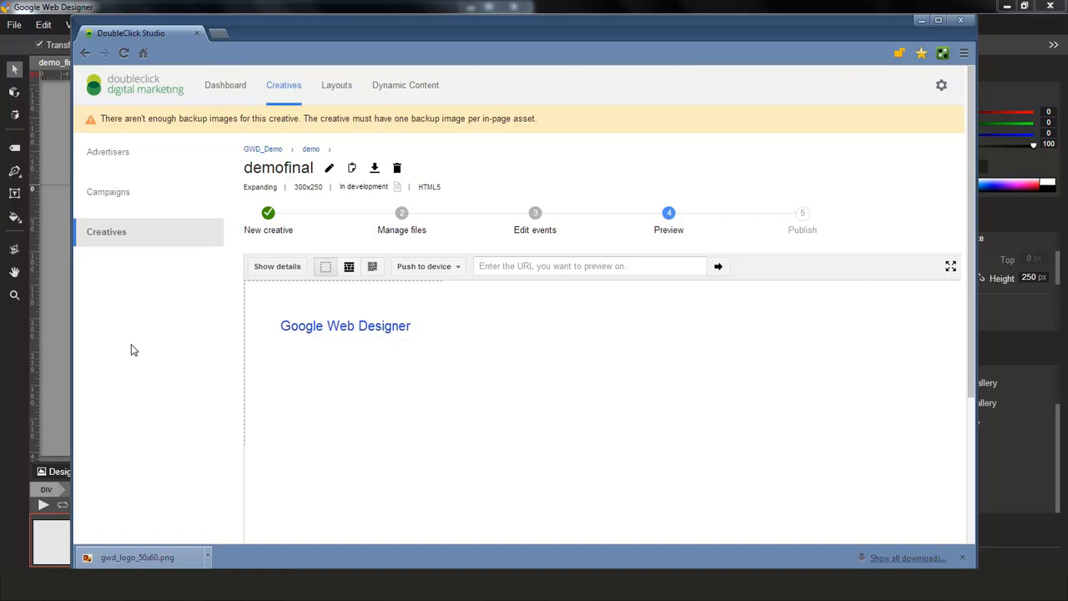
mouse_move(249, 8)
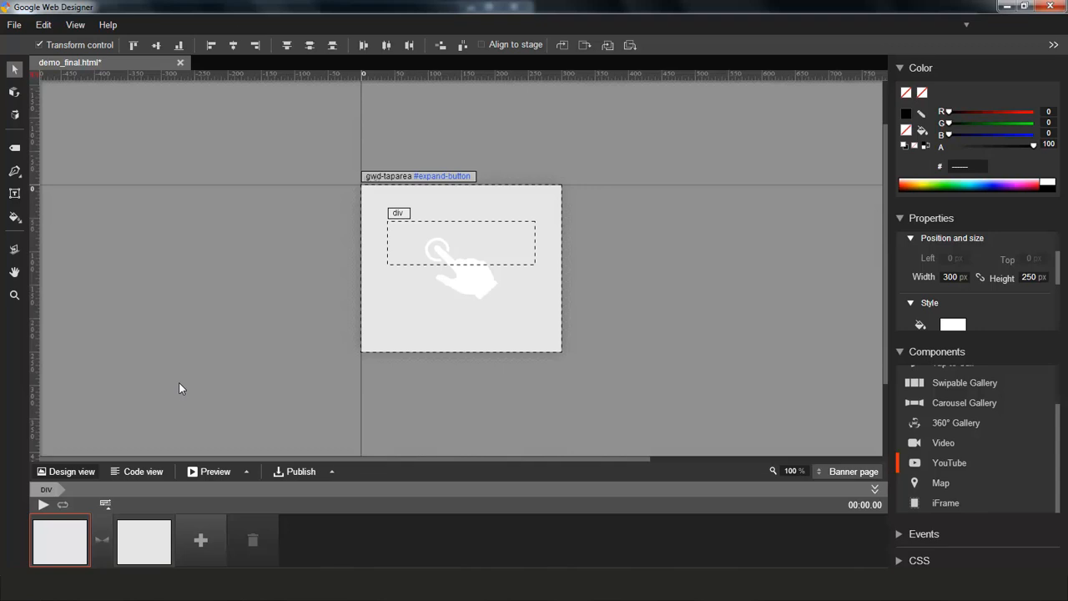
mouse_move(683, 418)
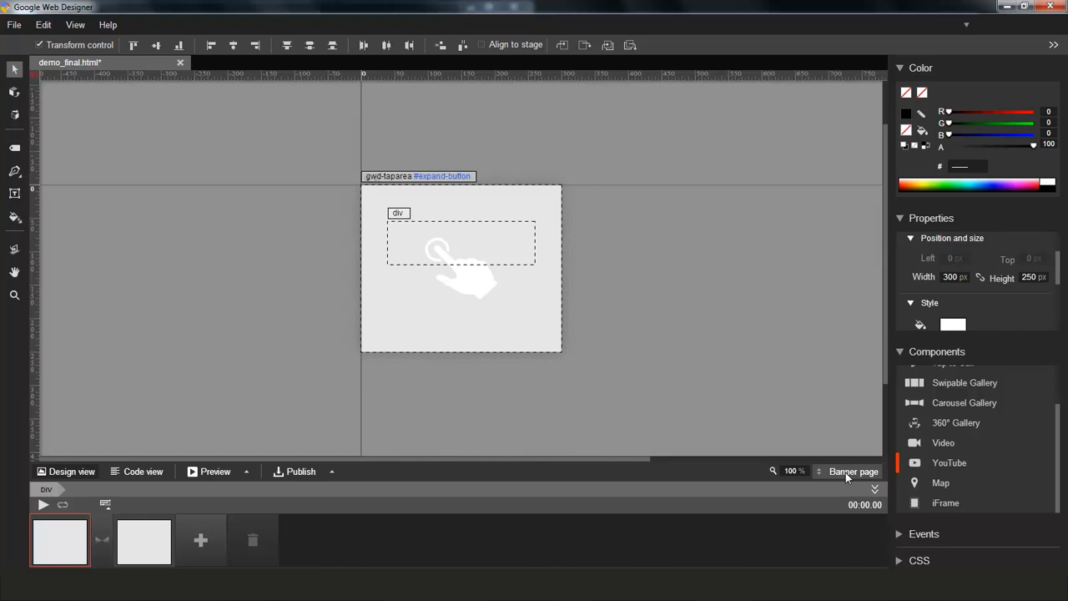
Switch demo_final.html to its Expanded page showing the video, close area and logo.
left_click(853, 470)
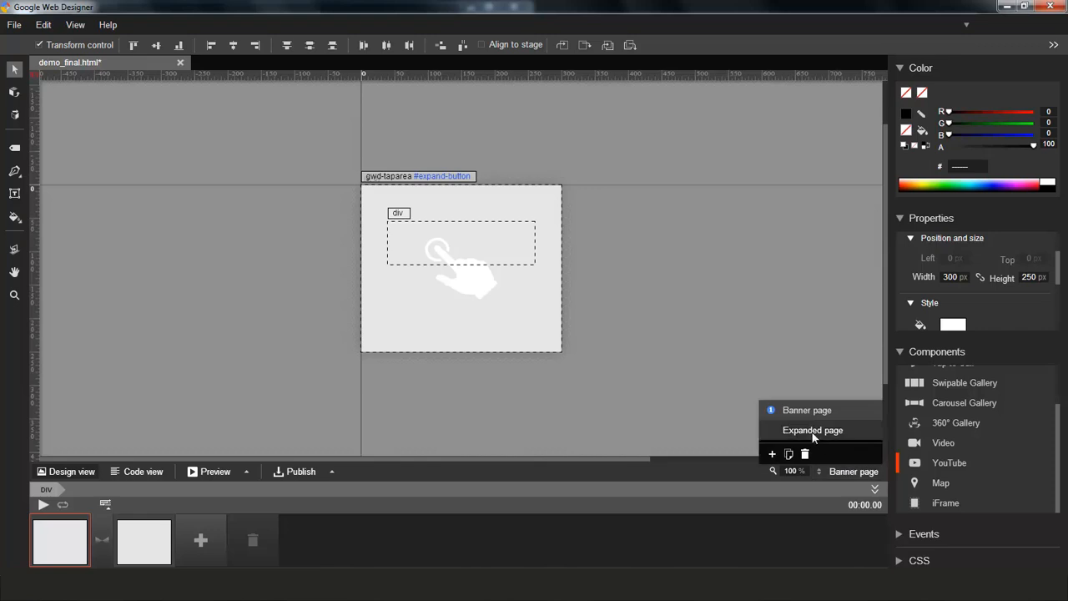
left_click(812, 429)
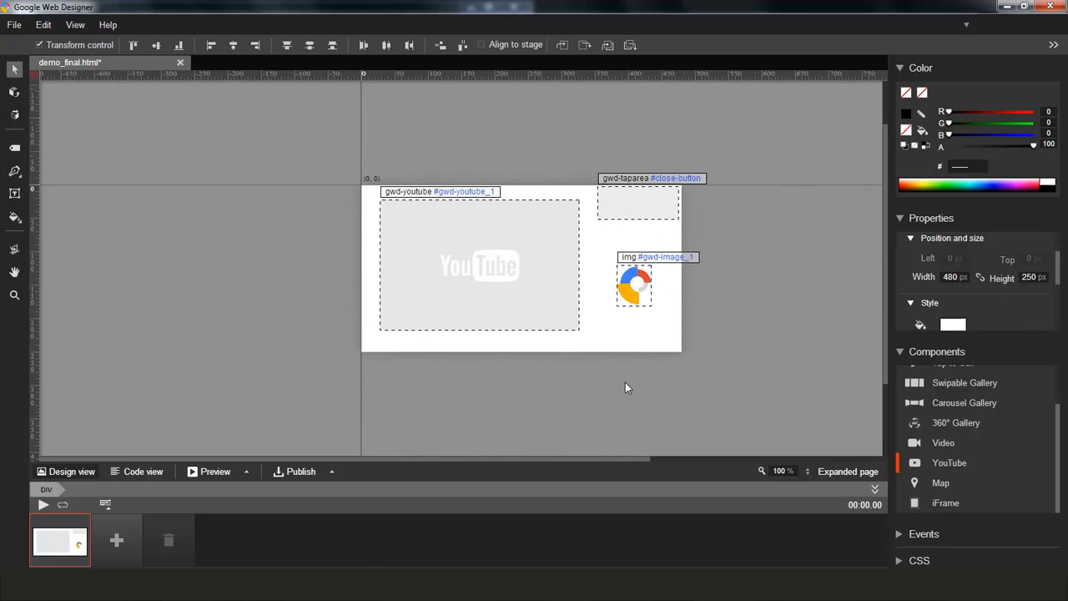
mouse_move(331, 461)
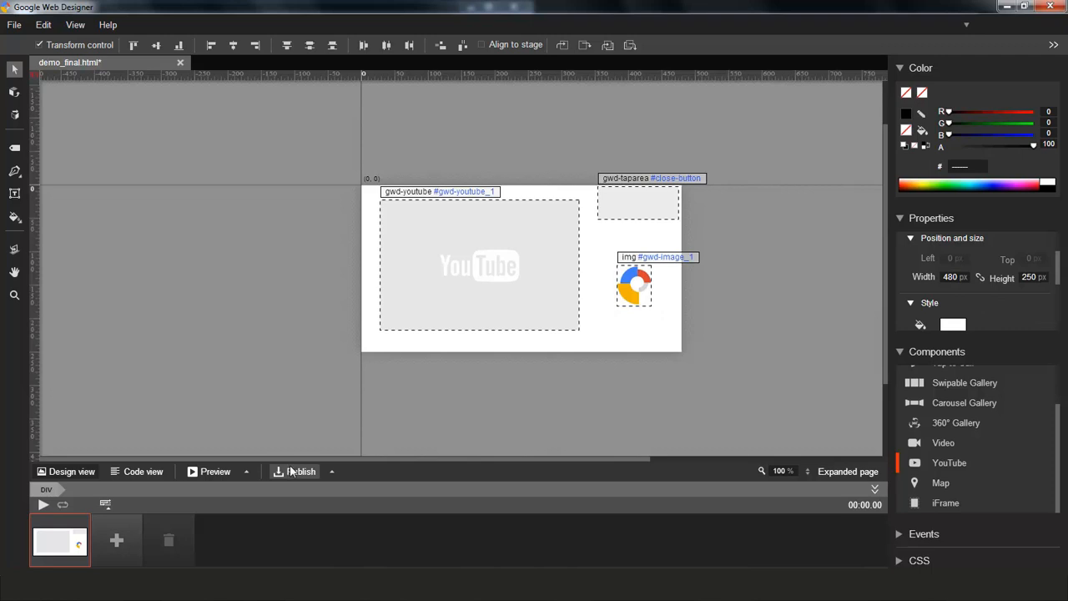
Republish the banner to the demofinal creative, uploading gwd-studio-publish.zip.
left_click(298, 471)
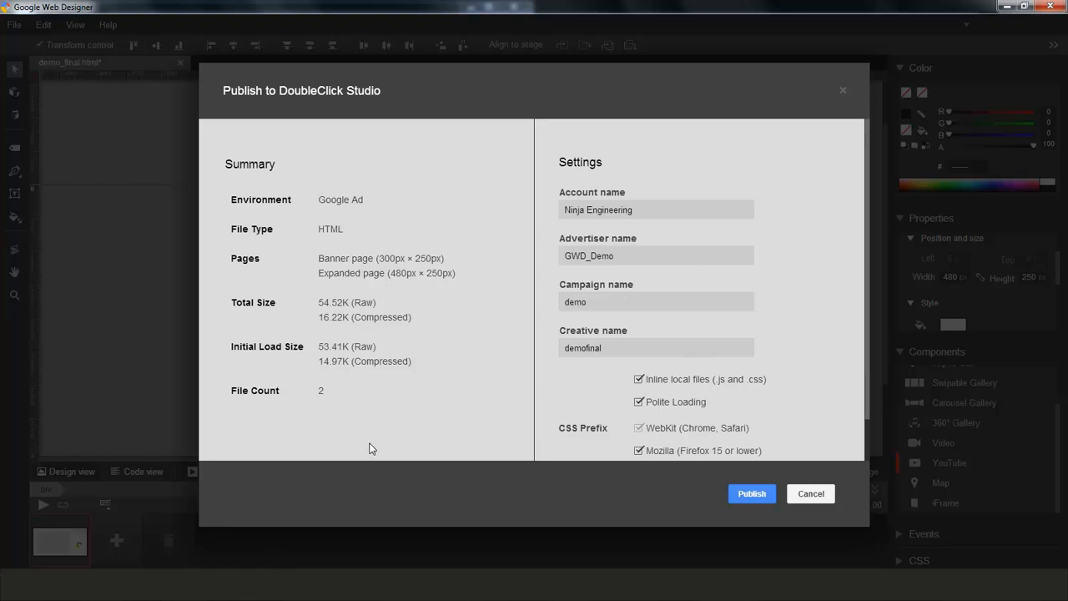
mouse_move(365, 437)
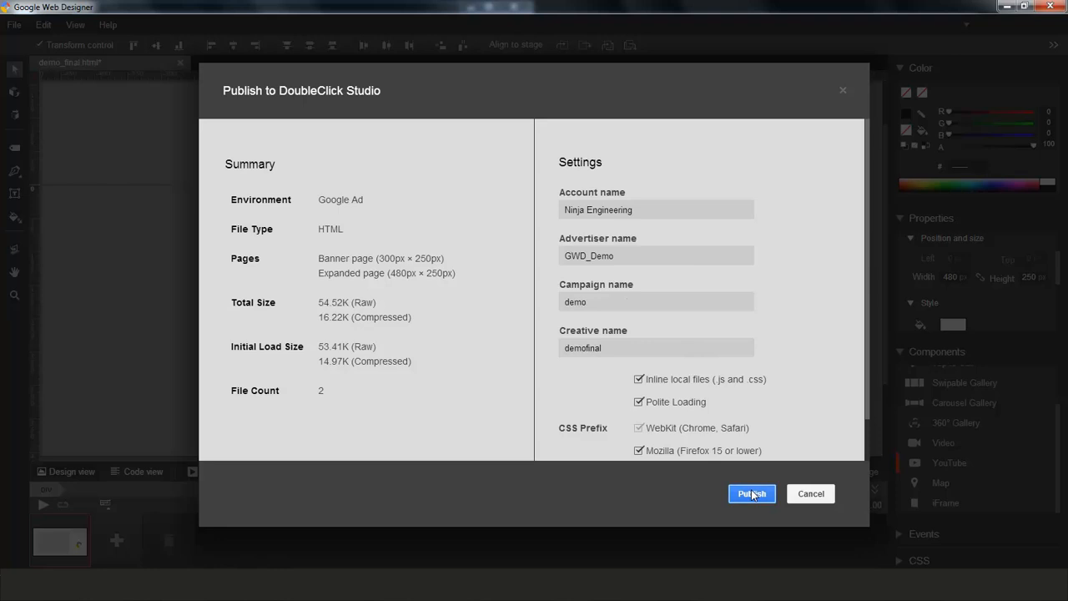
left_click(750, 493)
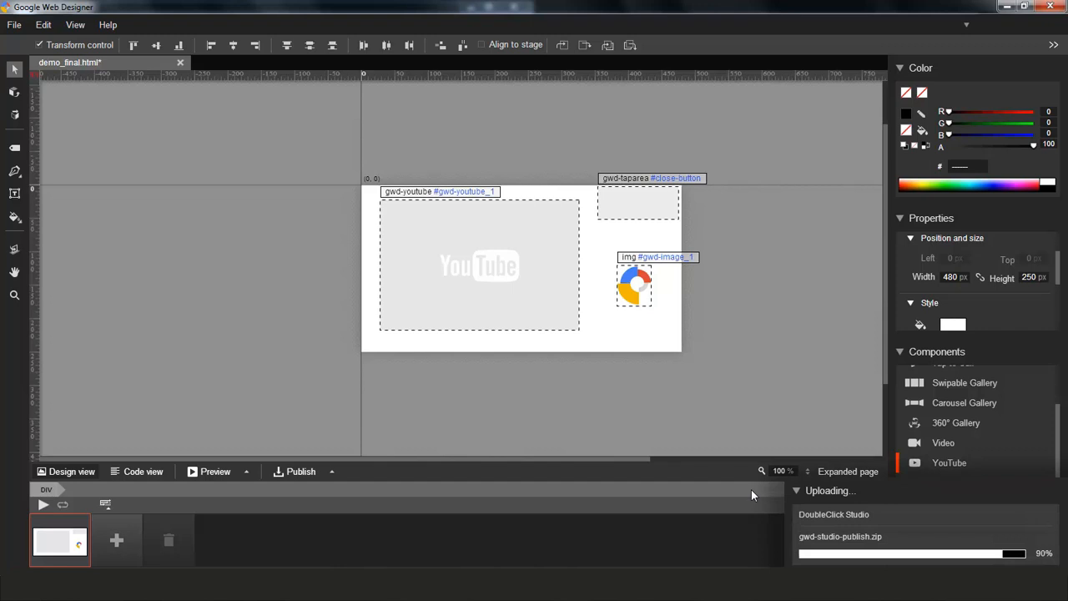
mouse_move(199, 557)
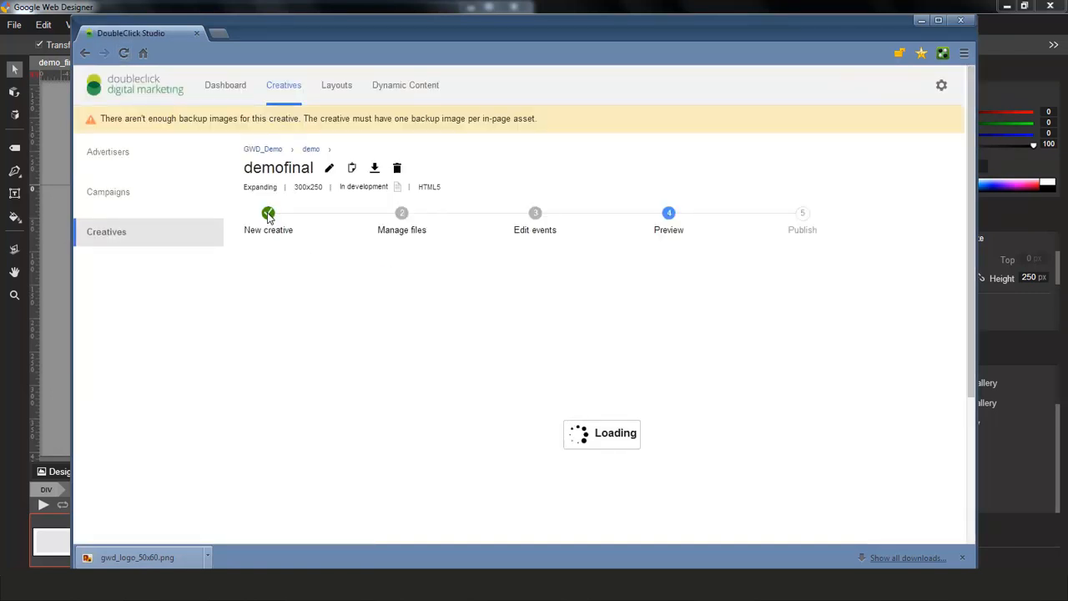
Make gwd_logo_50x60.png demofinal's backup image, then preview the updated creative.
left_click(401, 213)
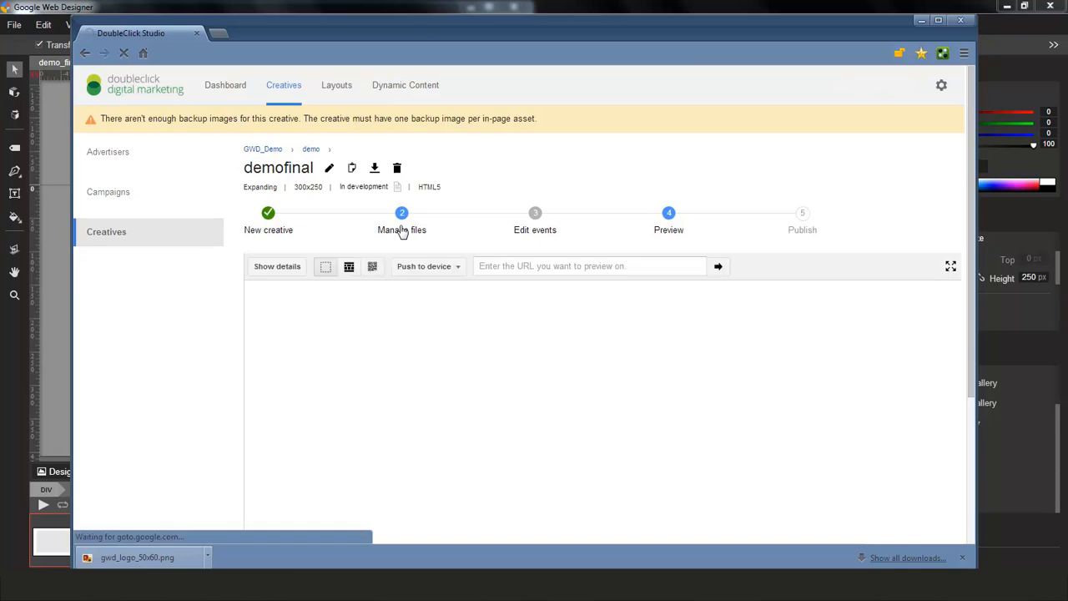
left_click(402, 230)
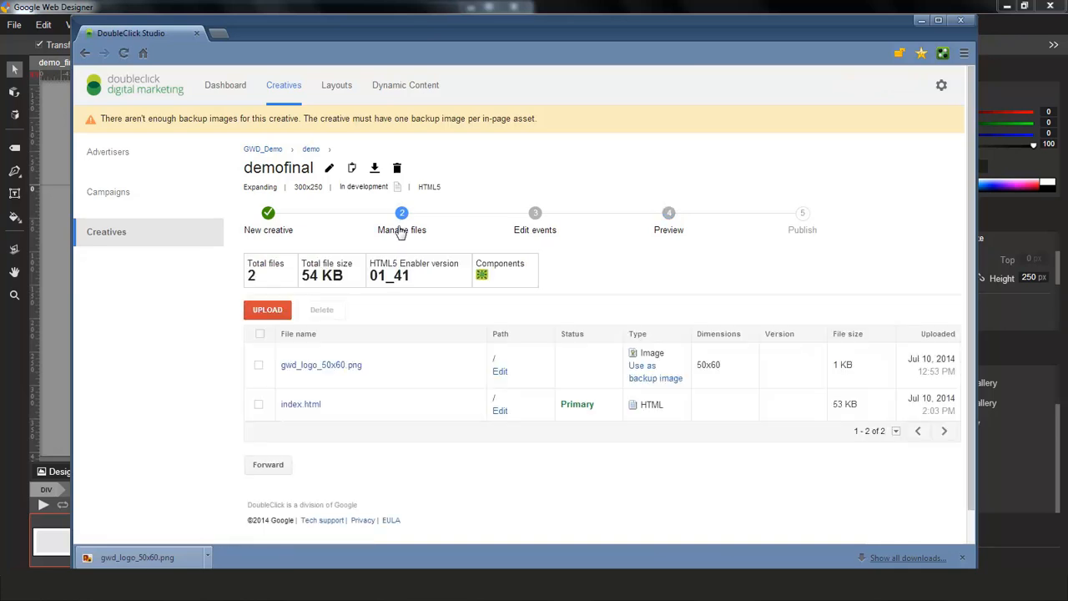
mouse_move(320, 364)
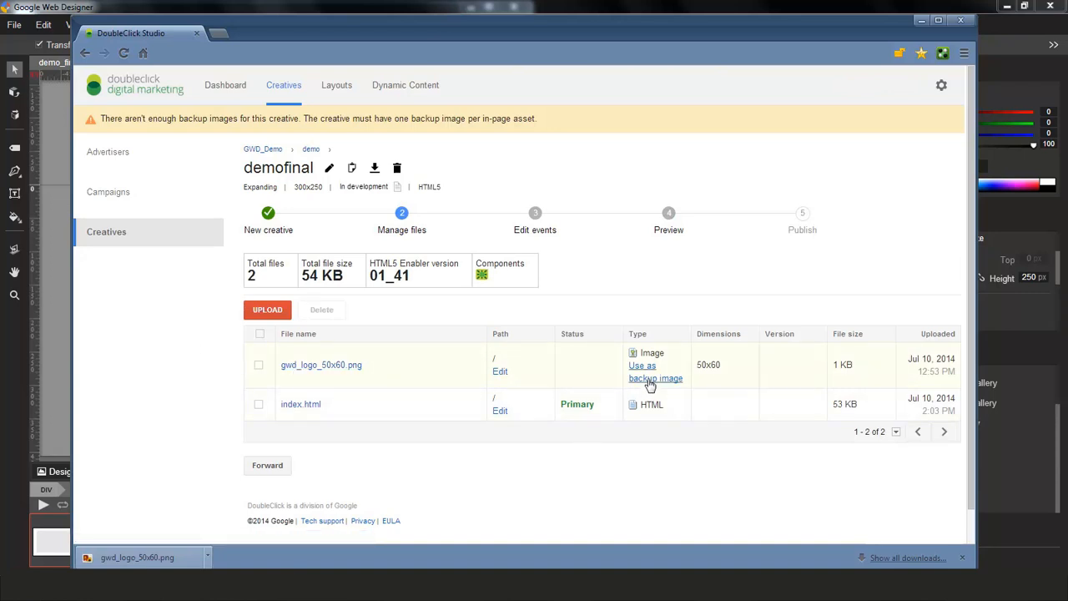
left_click(656, 378)
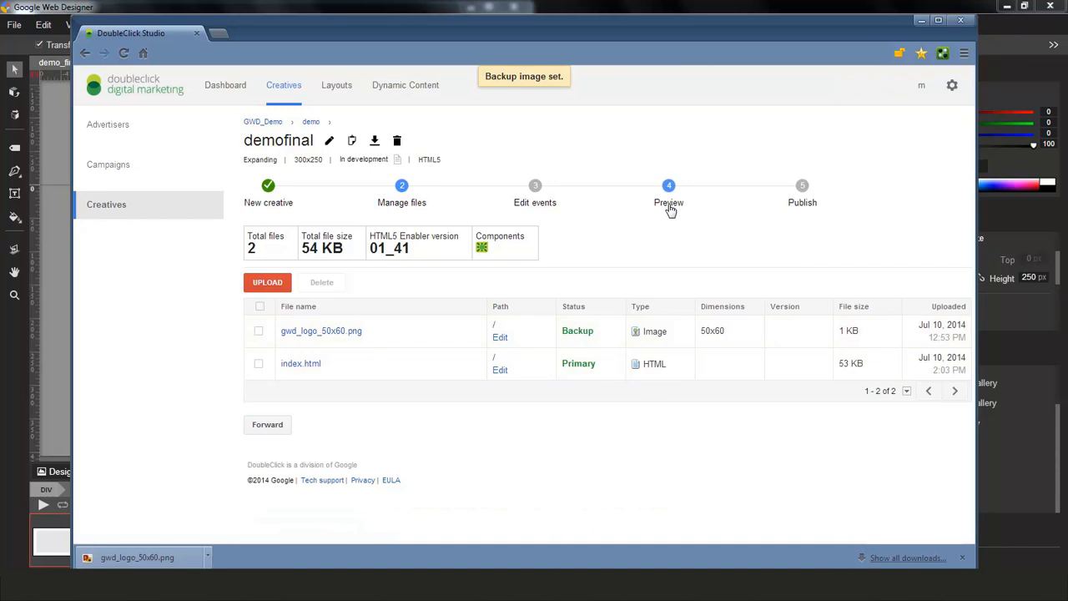
left_click(668, 185)
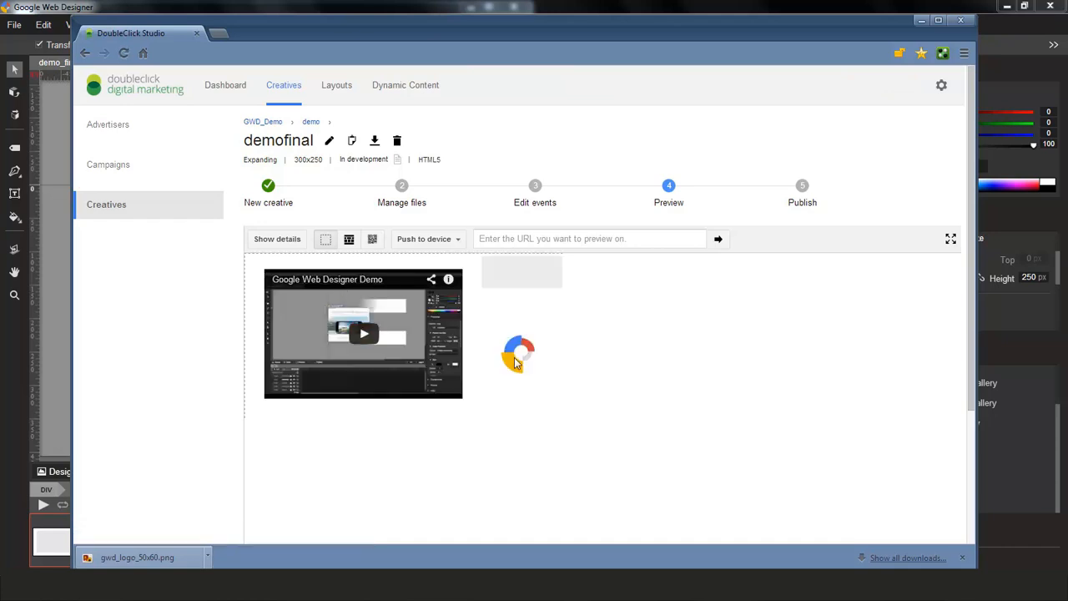
mouse_move(514, 364)
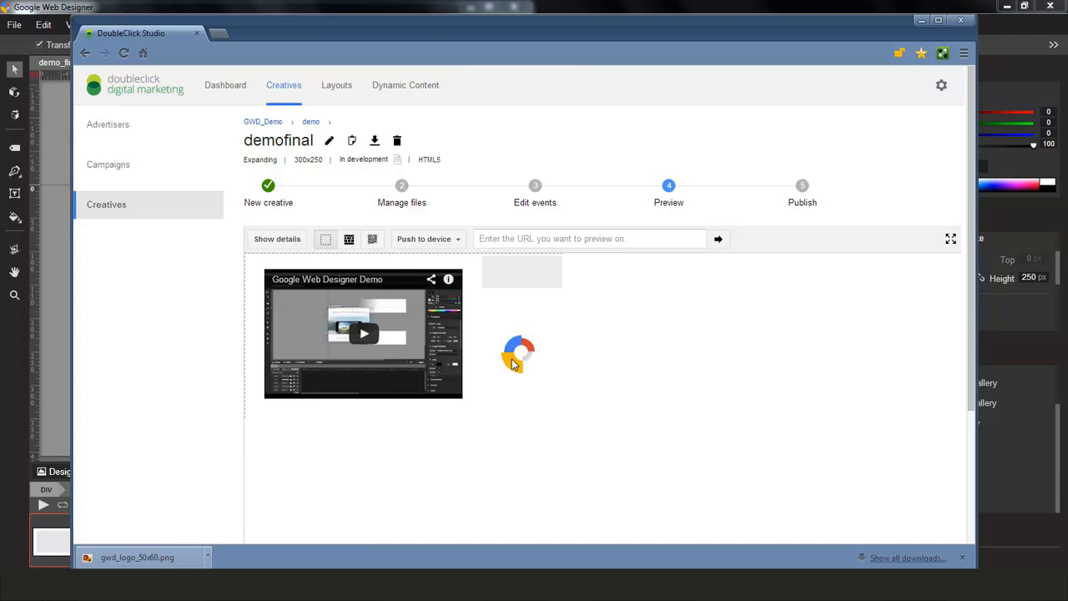
mouse_move(618, 10)
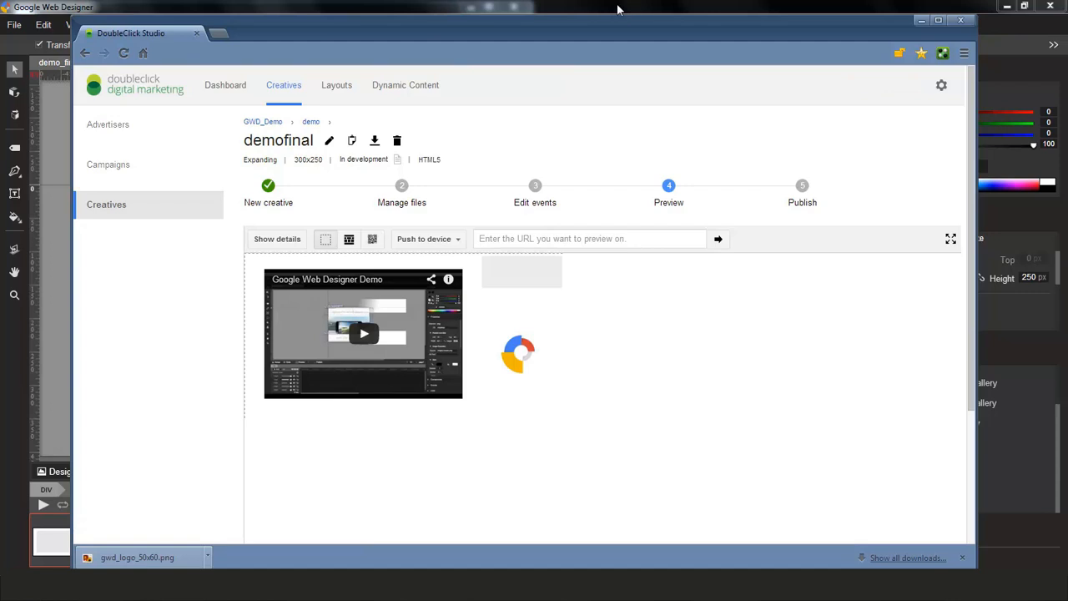